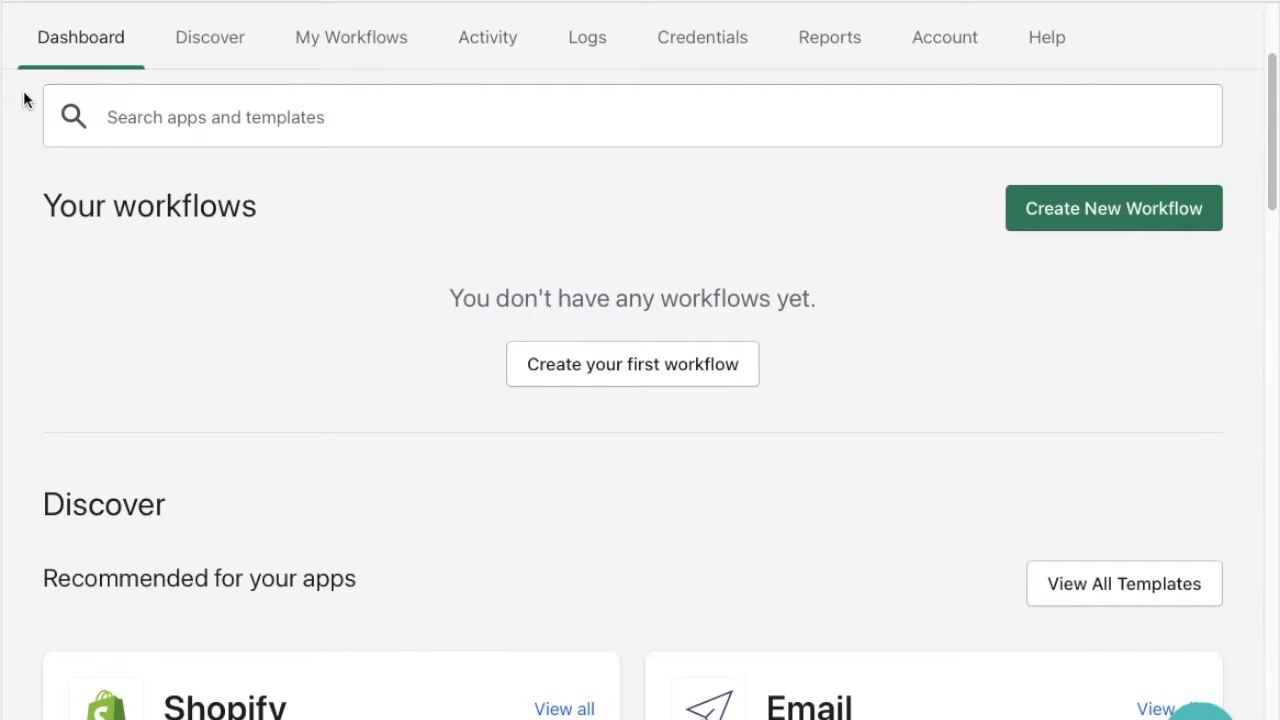
mouse_move(56, 62)
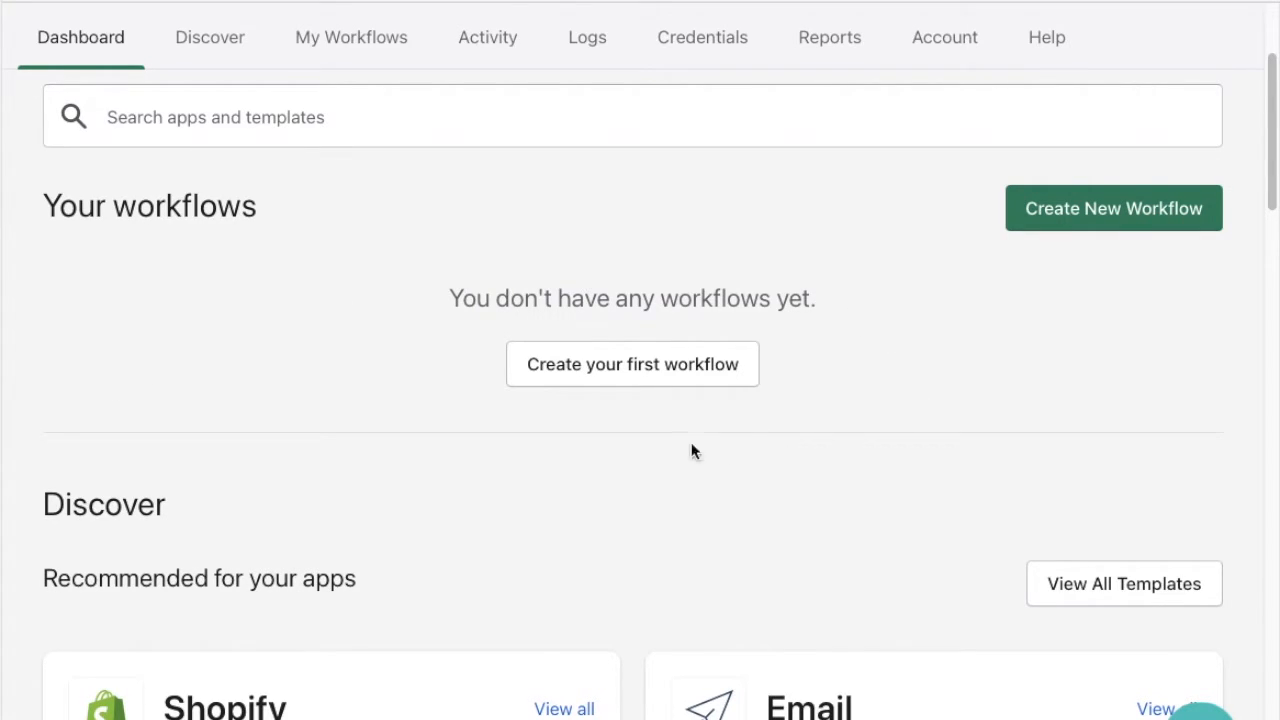
mouse_move(802, 422)
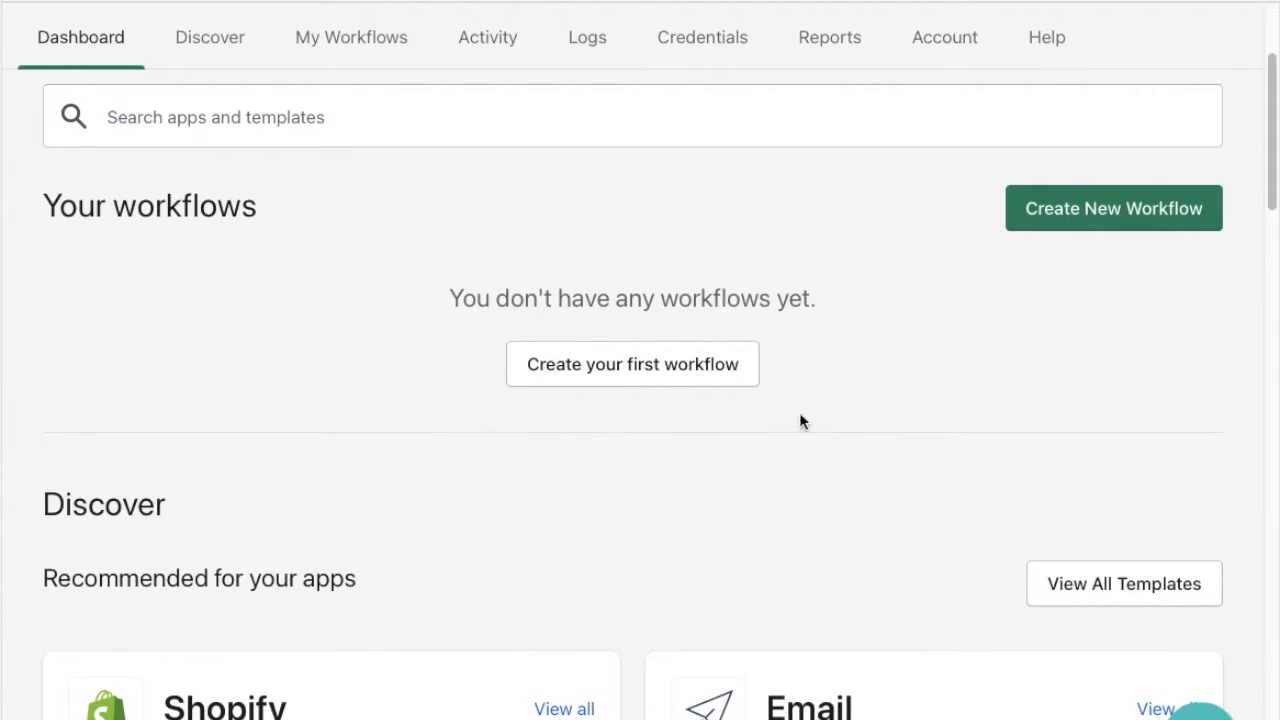
Step: Search the dashboard for 'google sheets' and open the Send Order To Google Sheets Document template
scroll("down", 3)
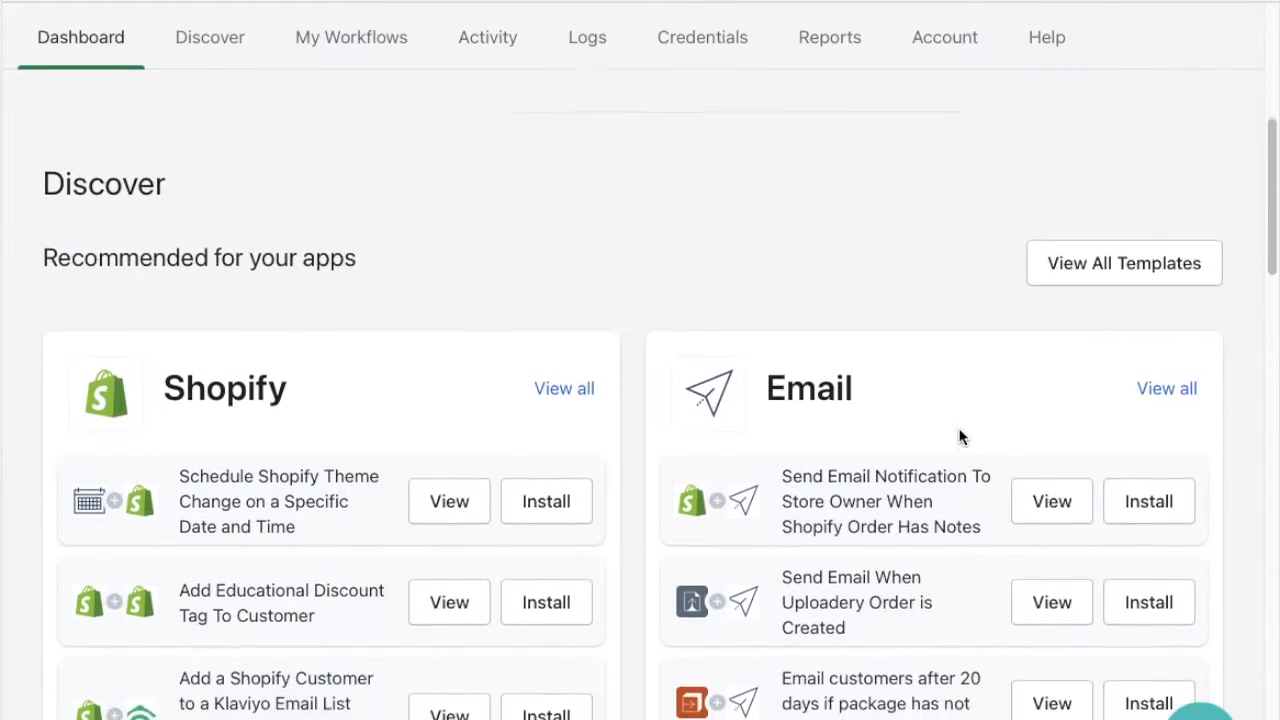
scroll("down", 3)
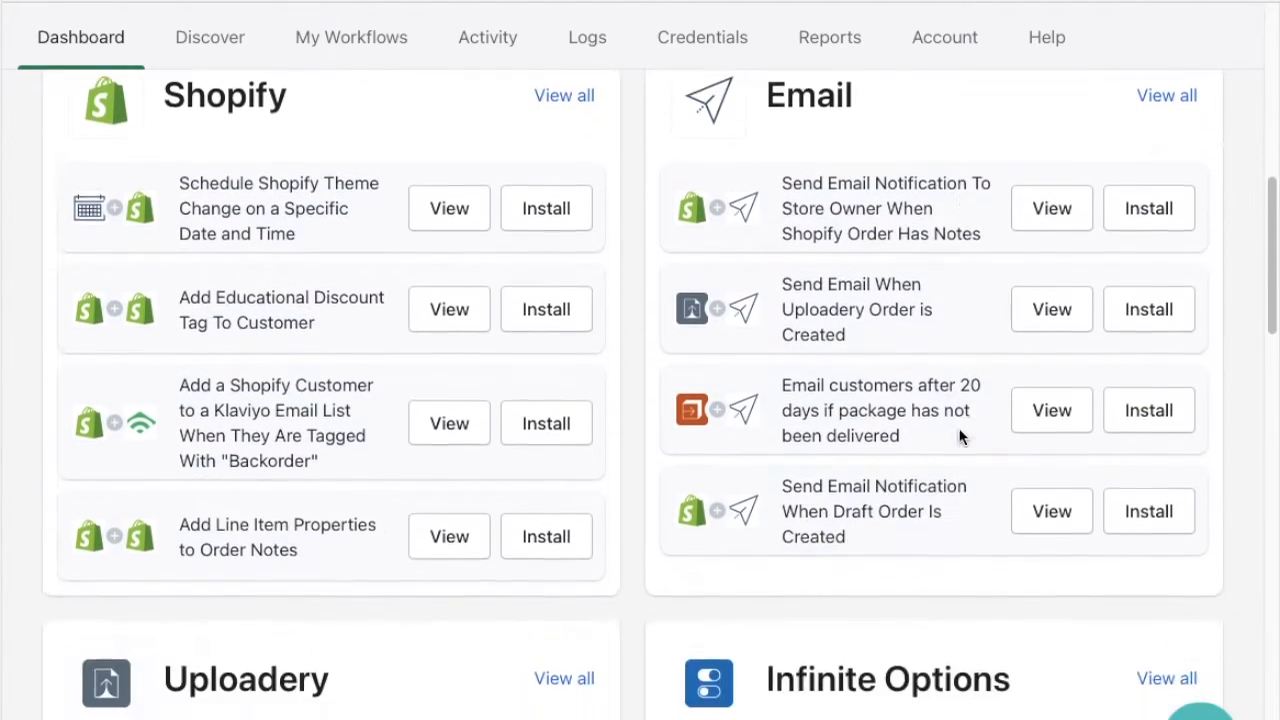
scroll("down", 3)
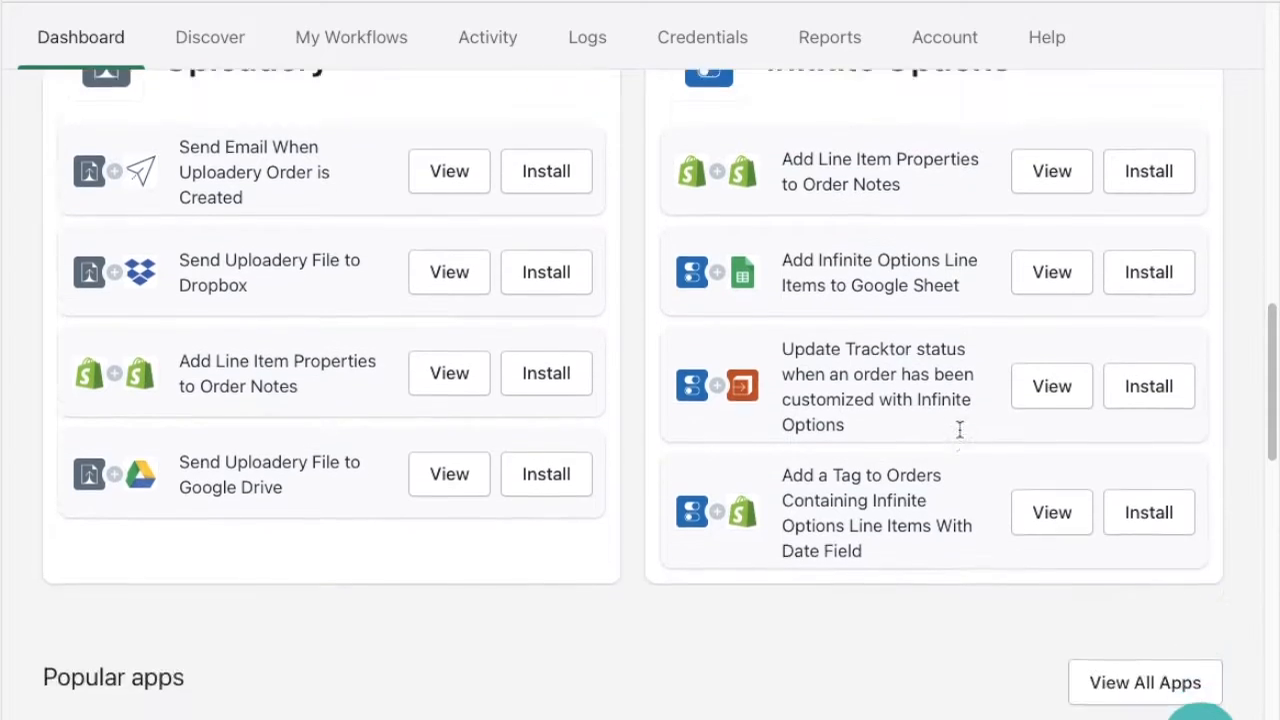
scroll("down", 3)
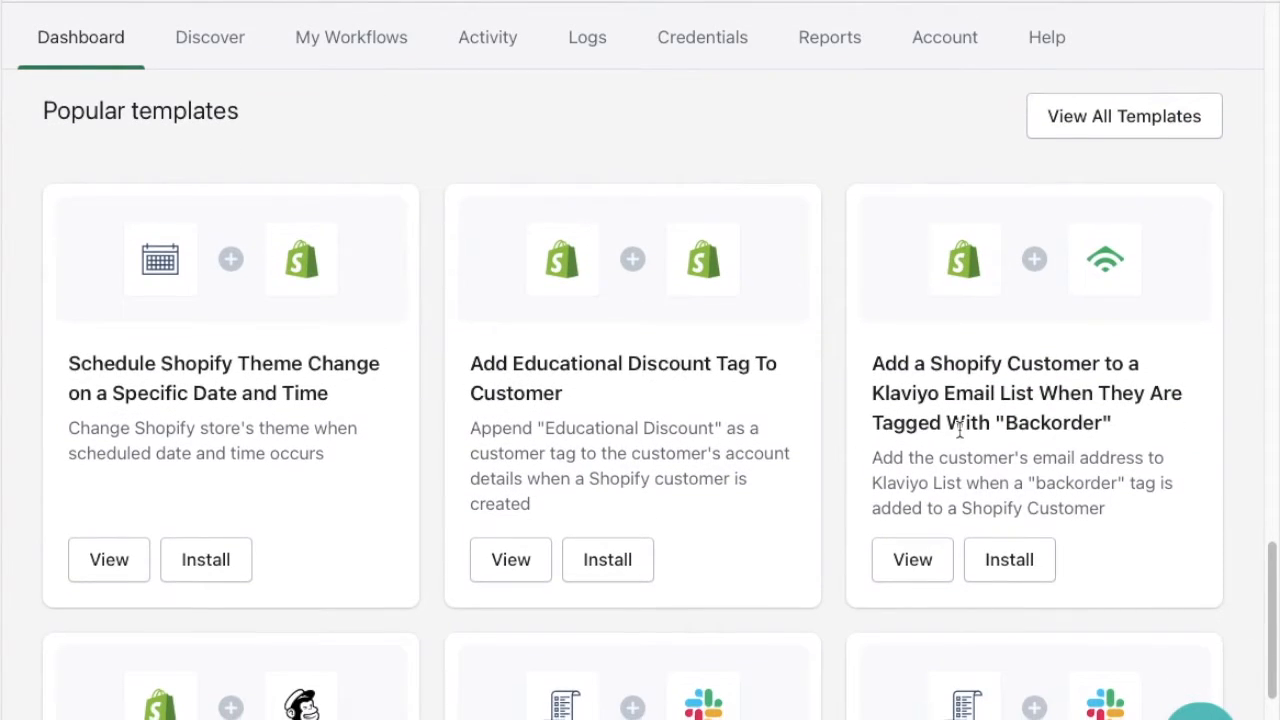
scroll("up", 3)
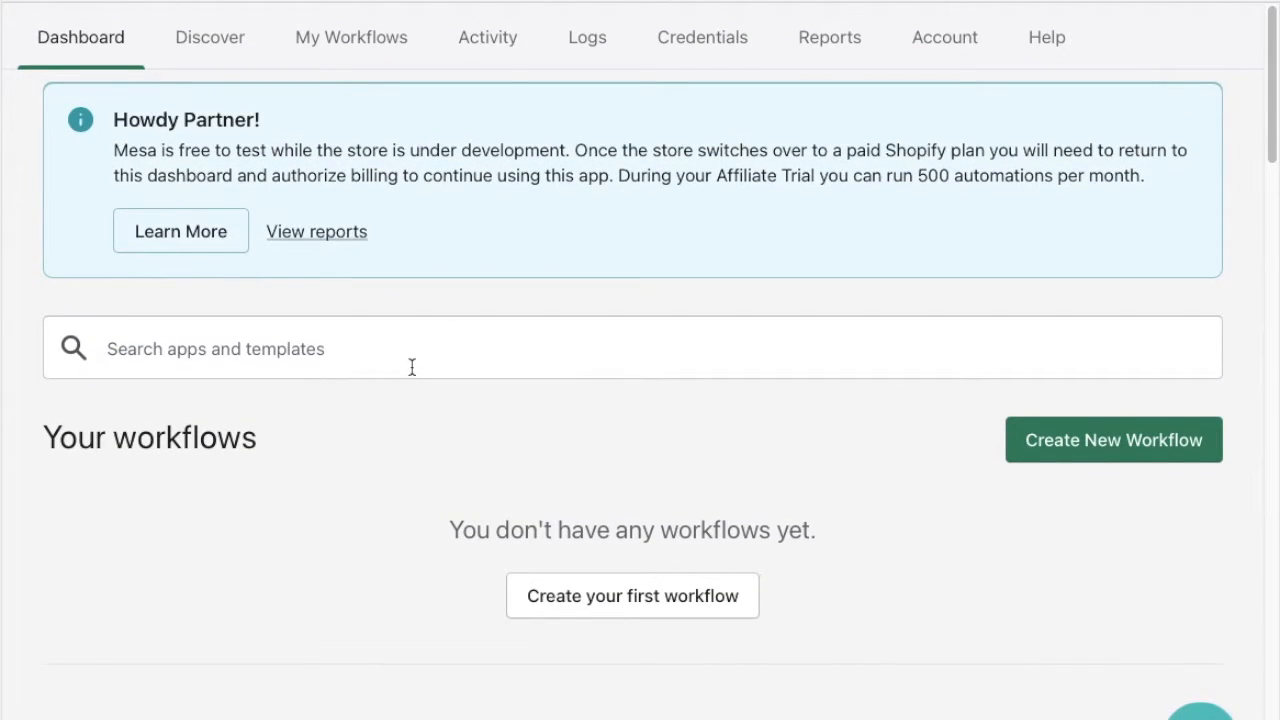
mouse_move(656, 482)
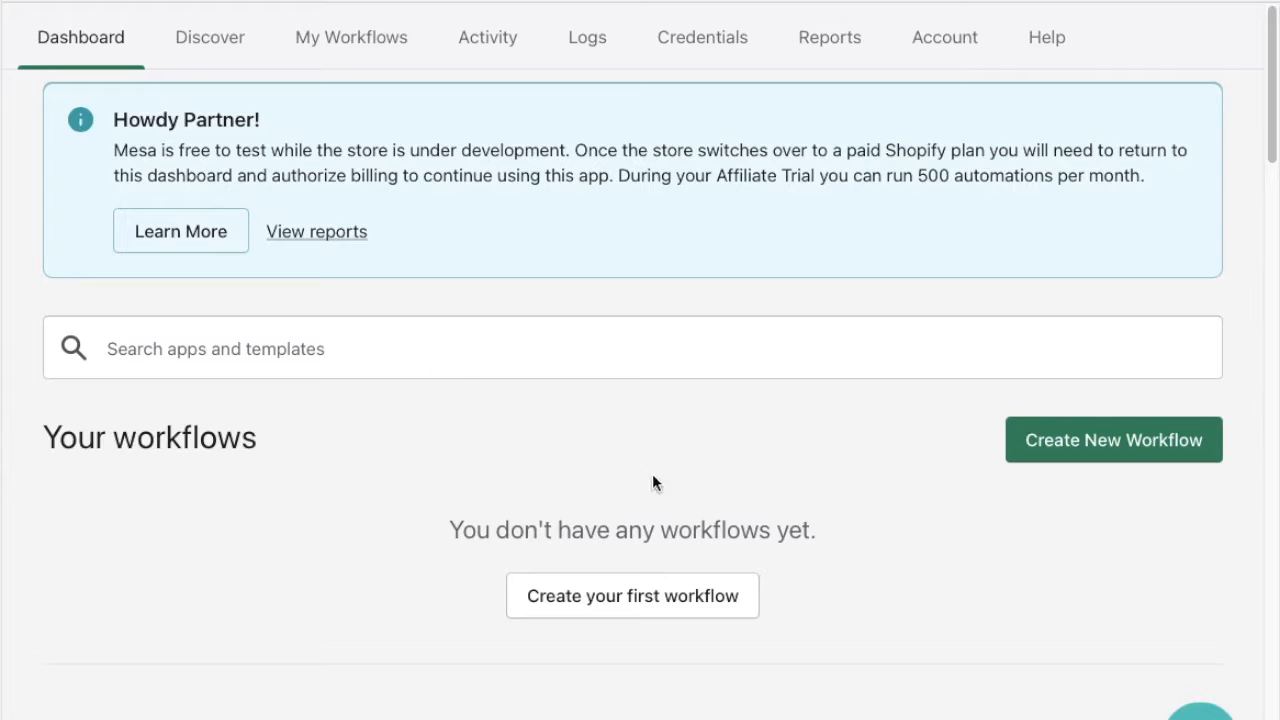
mouse_move(1208, 520)
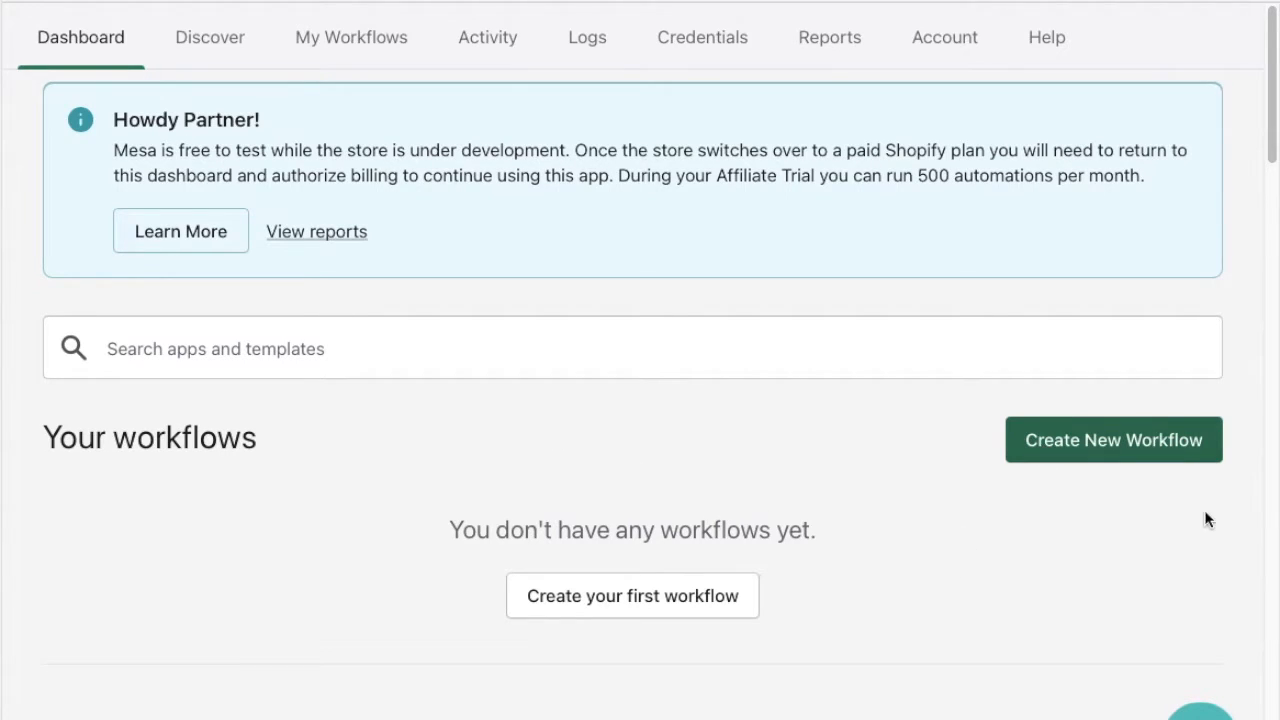
mouse_move(568, 486)
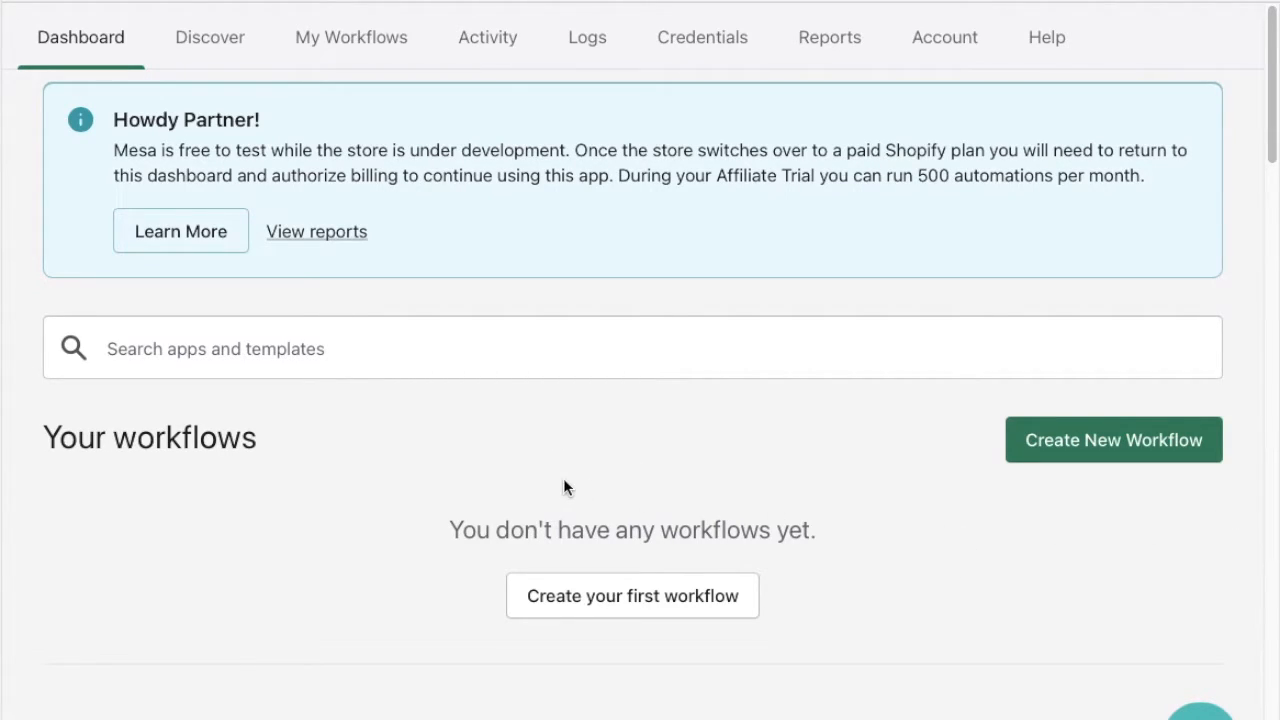
type("g")
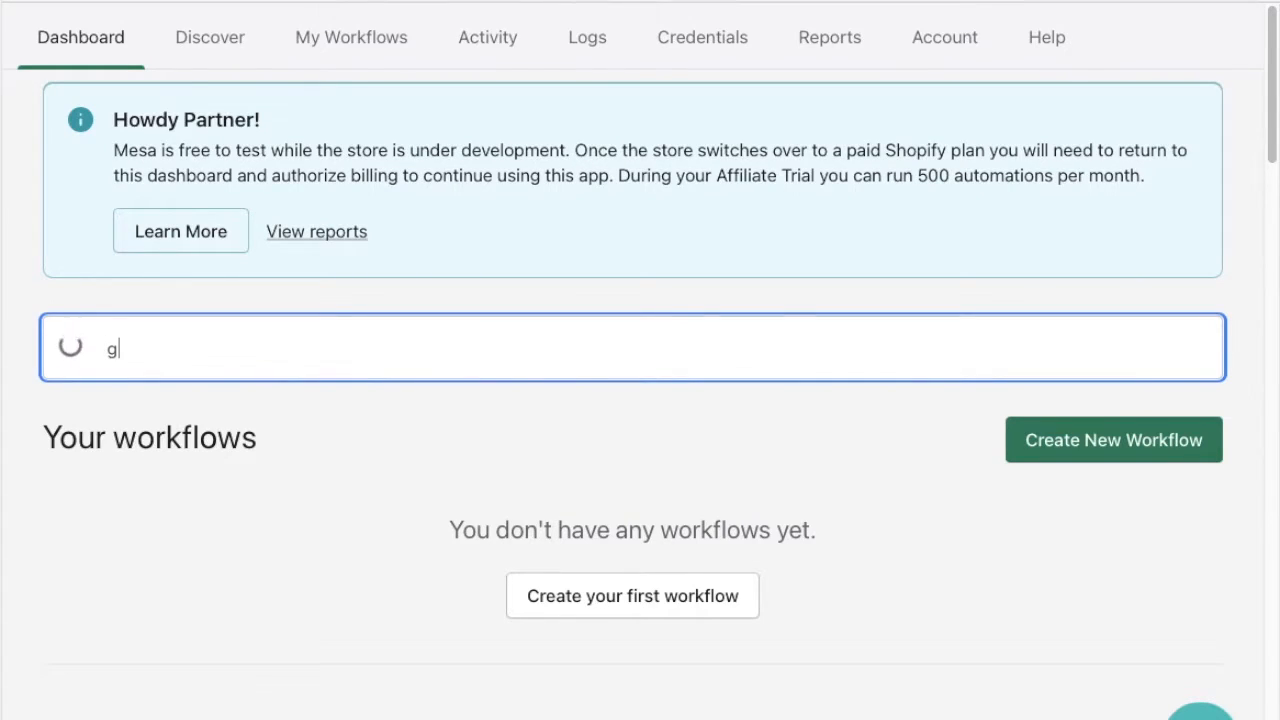
type("oogle sheets")
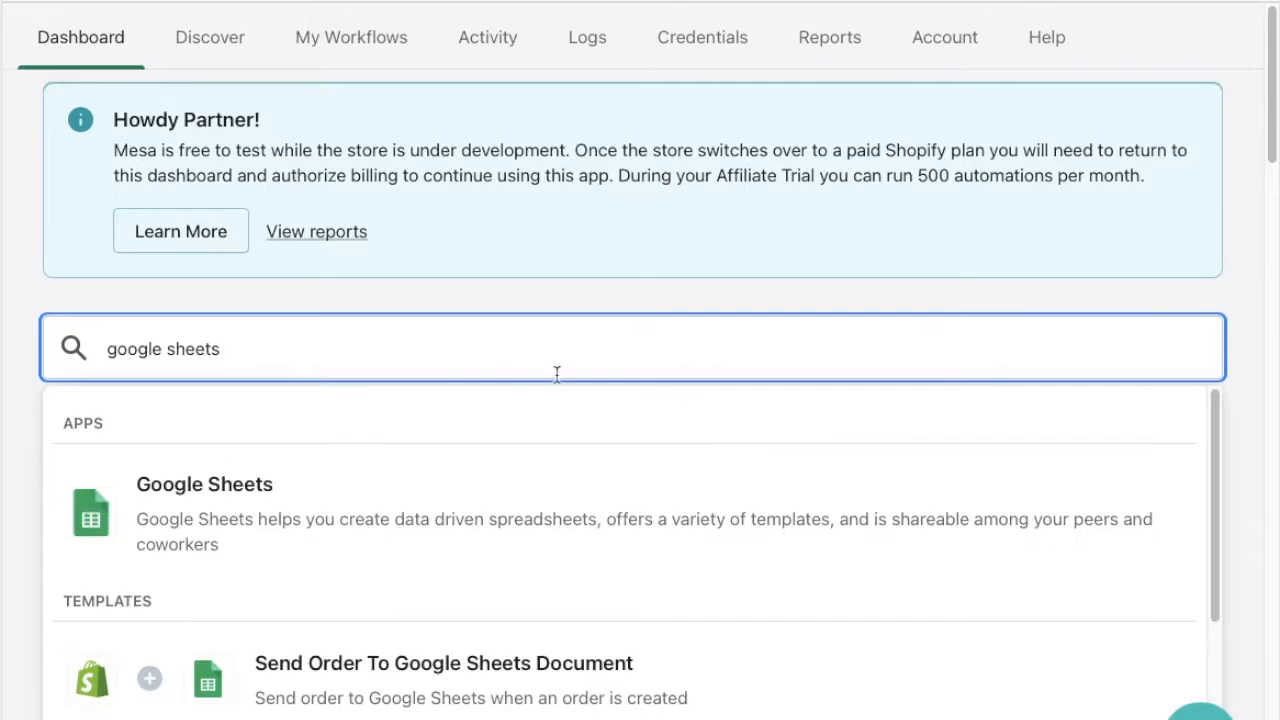
mouse_move(688, 504)
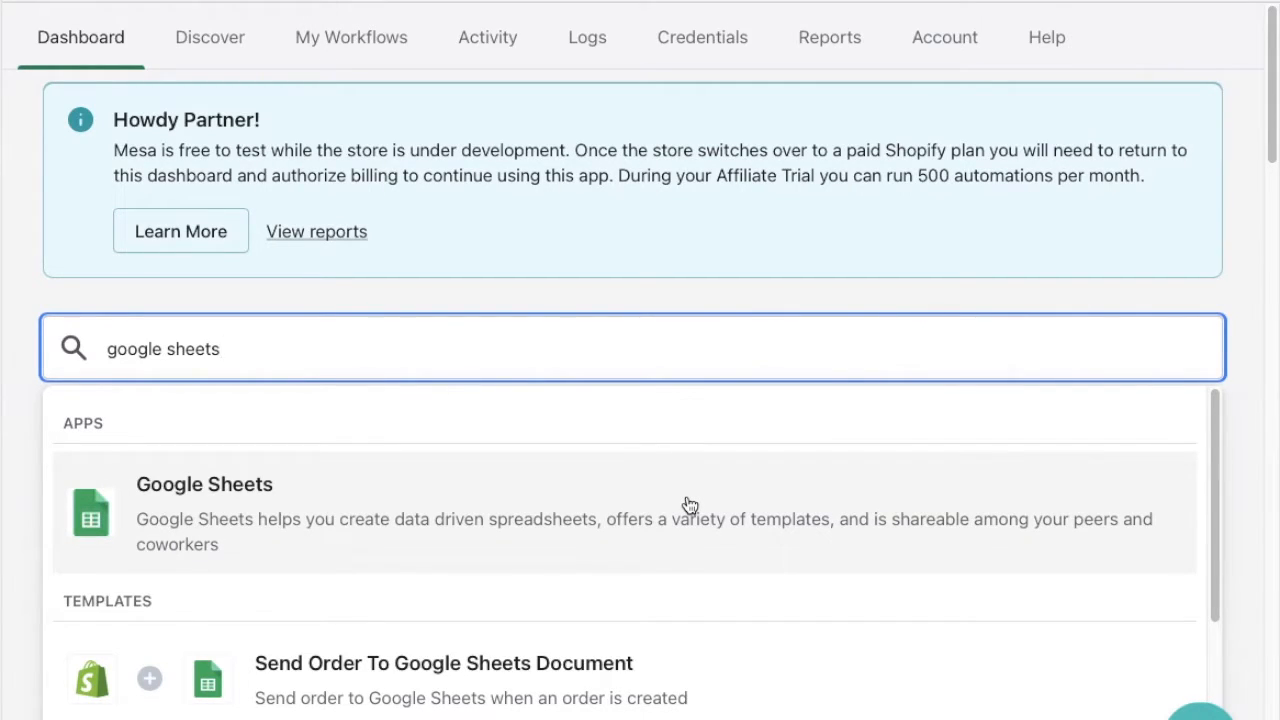
scroll("down", 3)
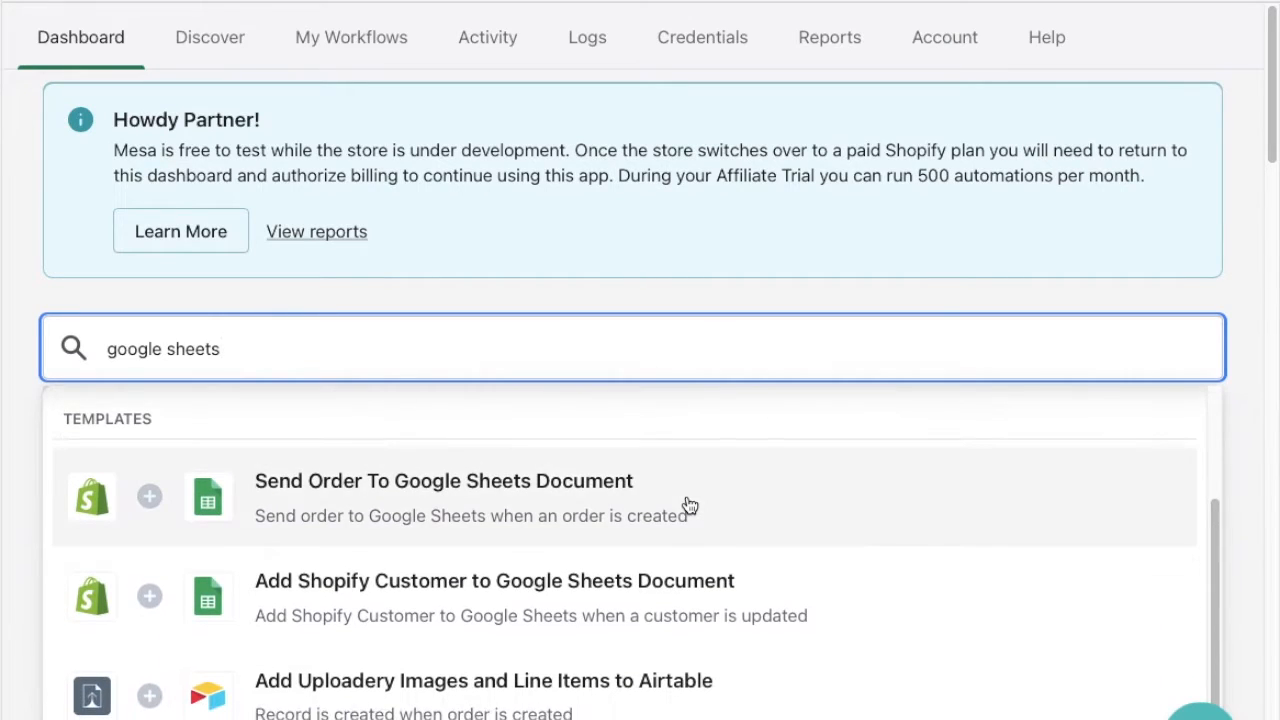
left_click(208, 36)
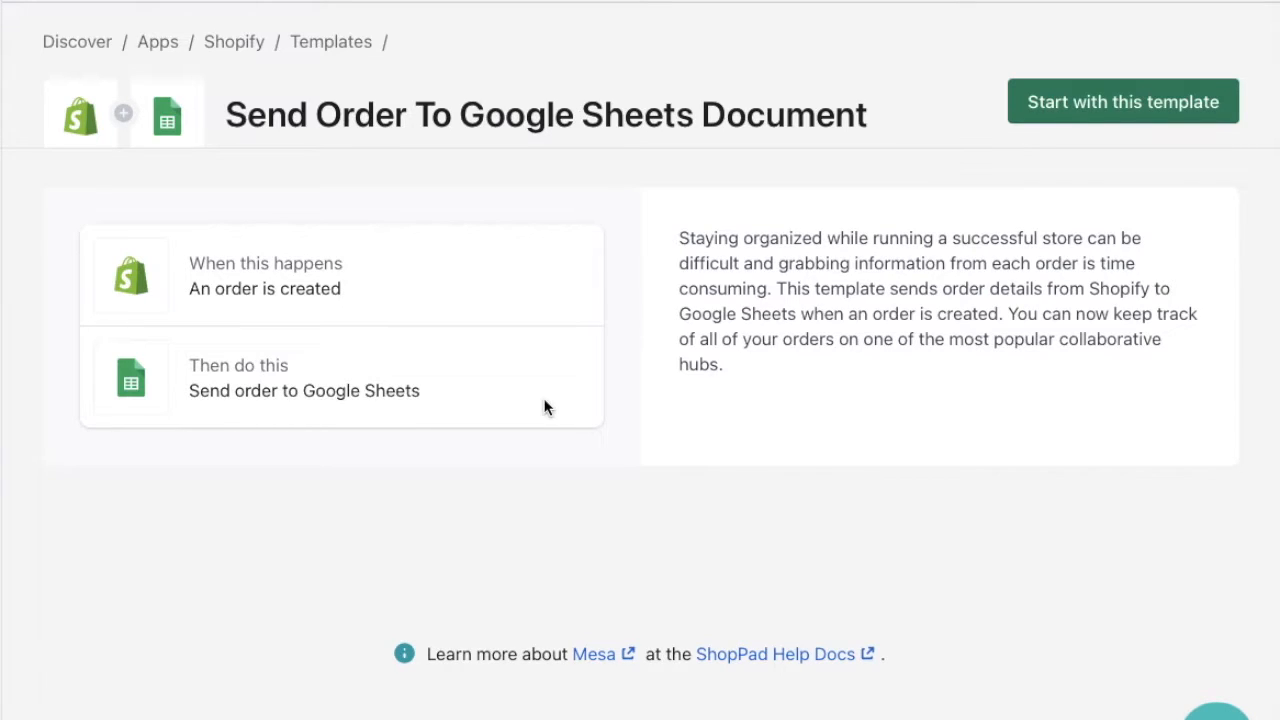
mouse_move(1036, 124)
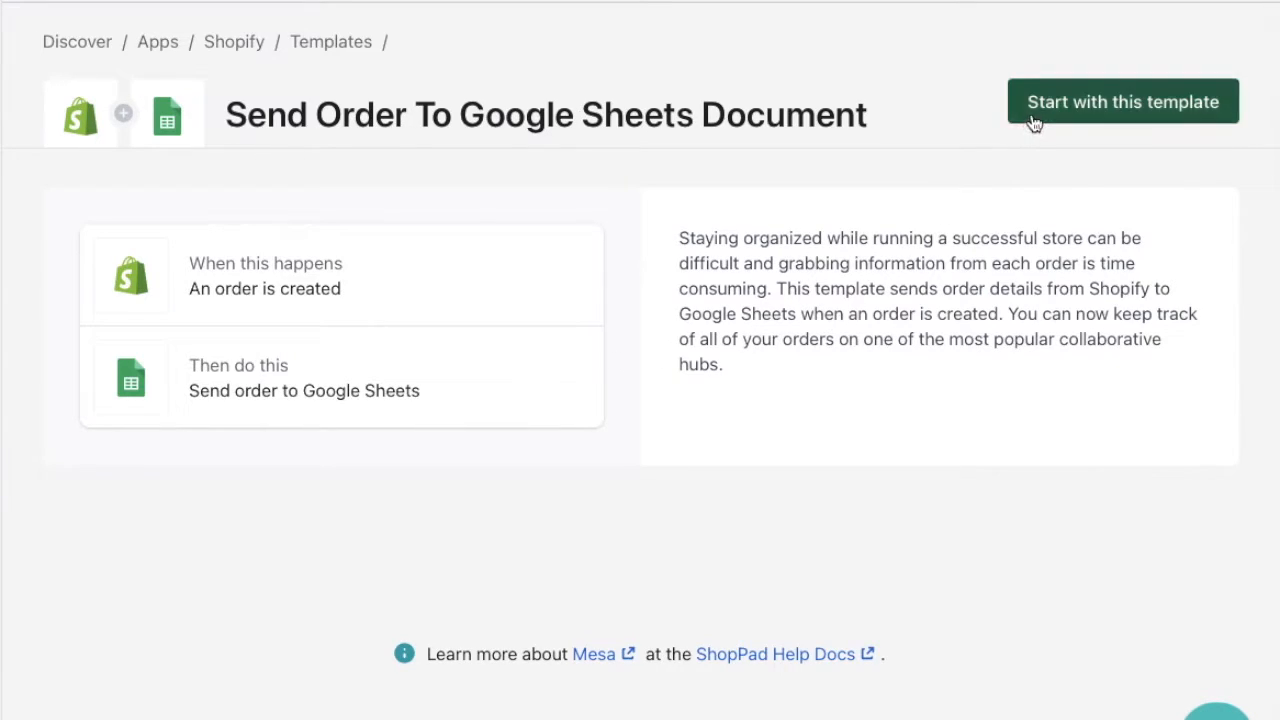
Step: Install the template into the store and open the new, still-disabled workflow
left_click(1124, 100)
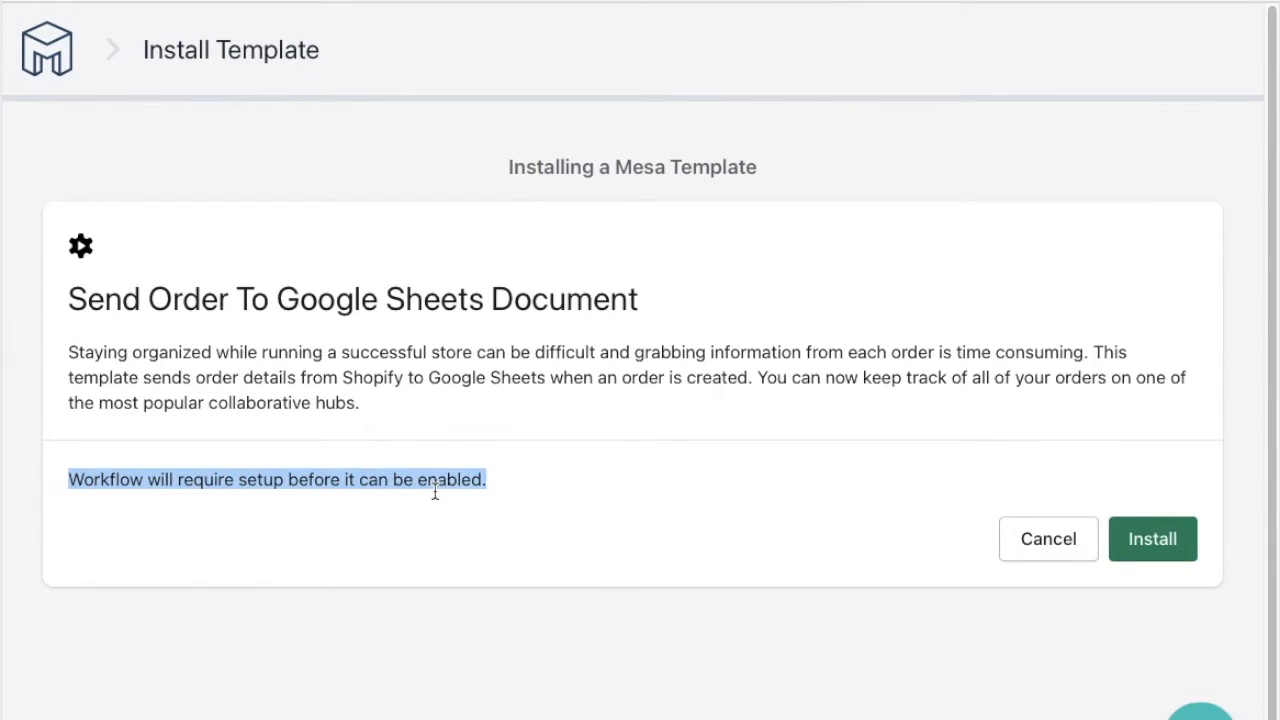
left_click(1152, 540)
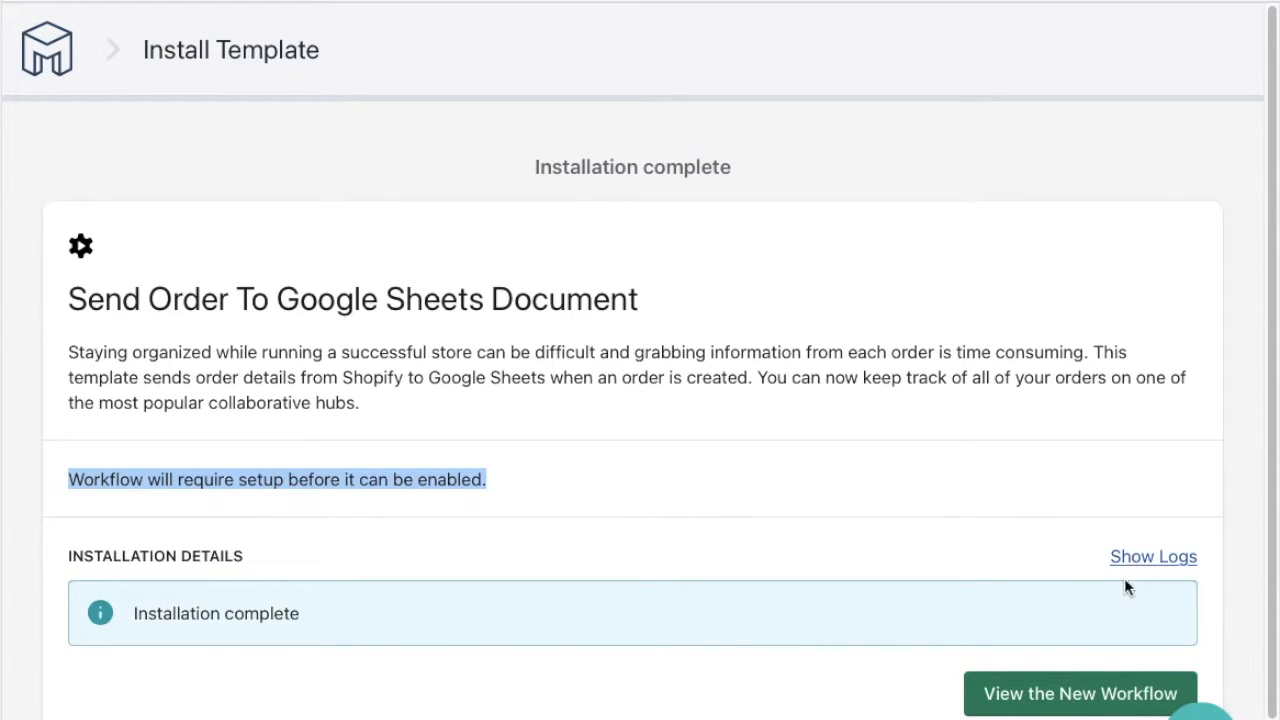
left_click(1078, 692)
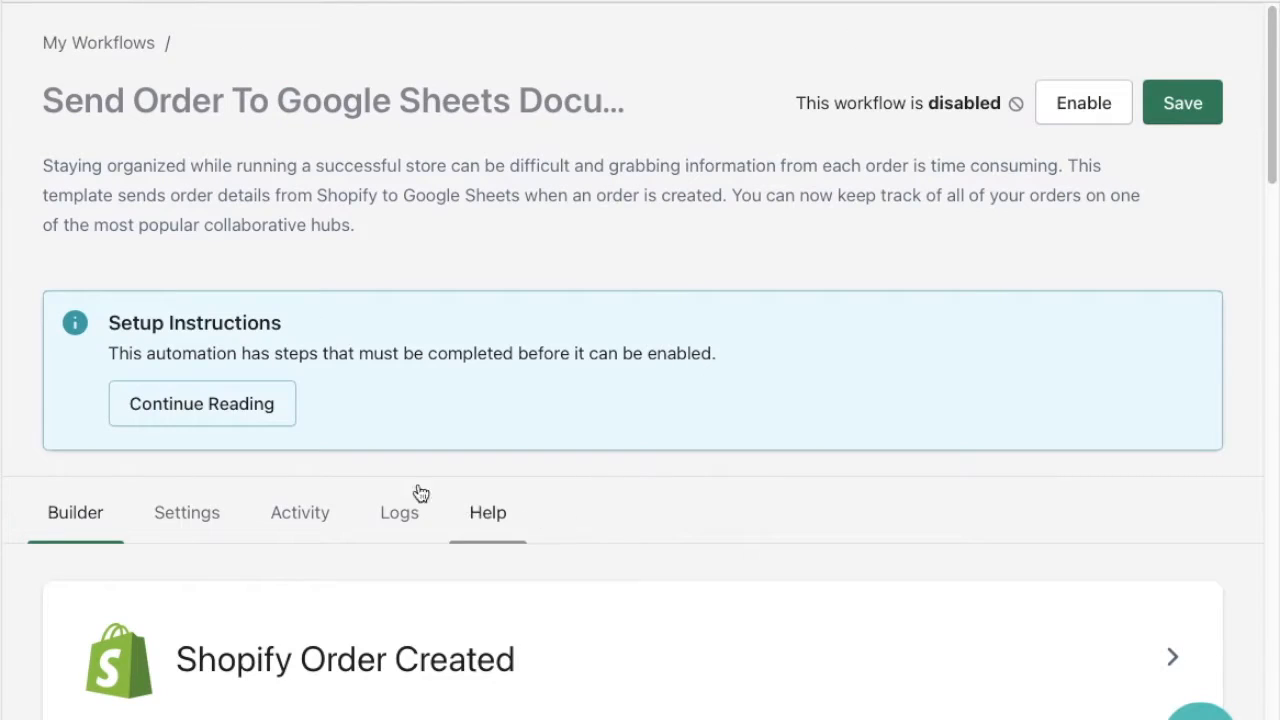
mouse_move(256, 420)
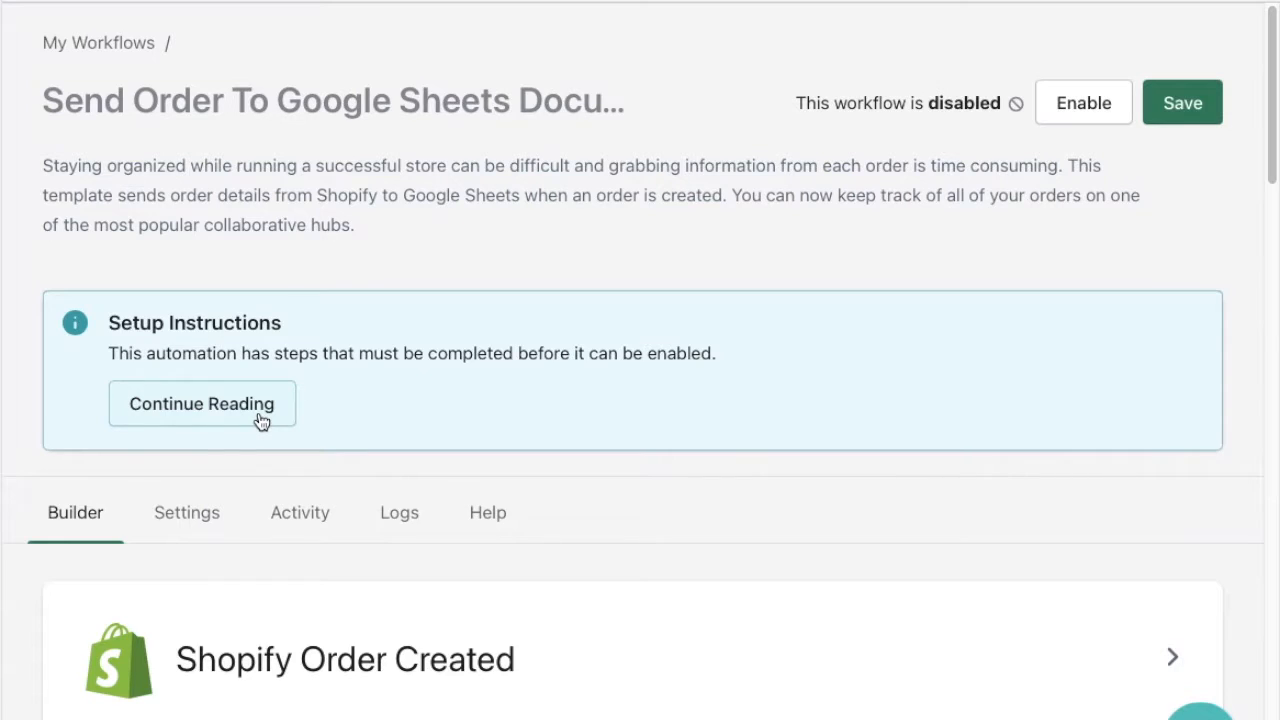
Step: Expand the full setup instructions listing the Google Sheets credential and spreadsheet steps
left_click(200, 404)
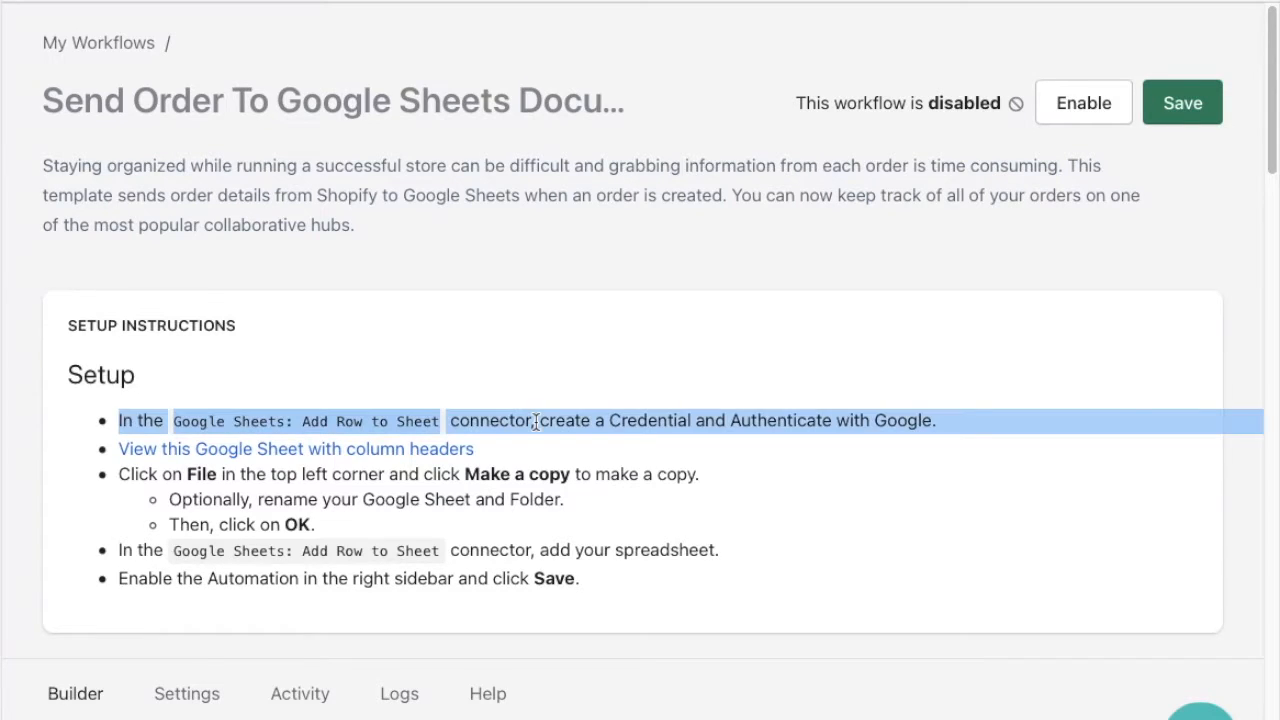
left_click(752, 486)
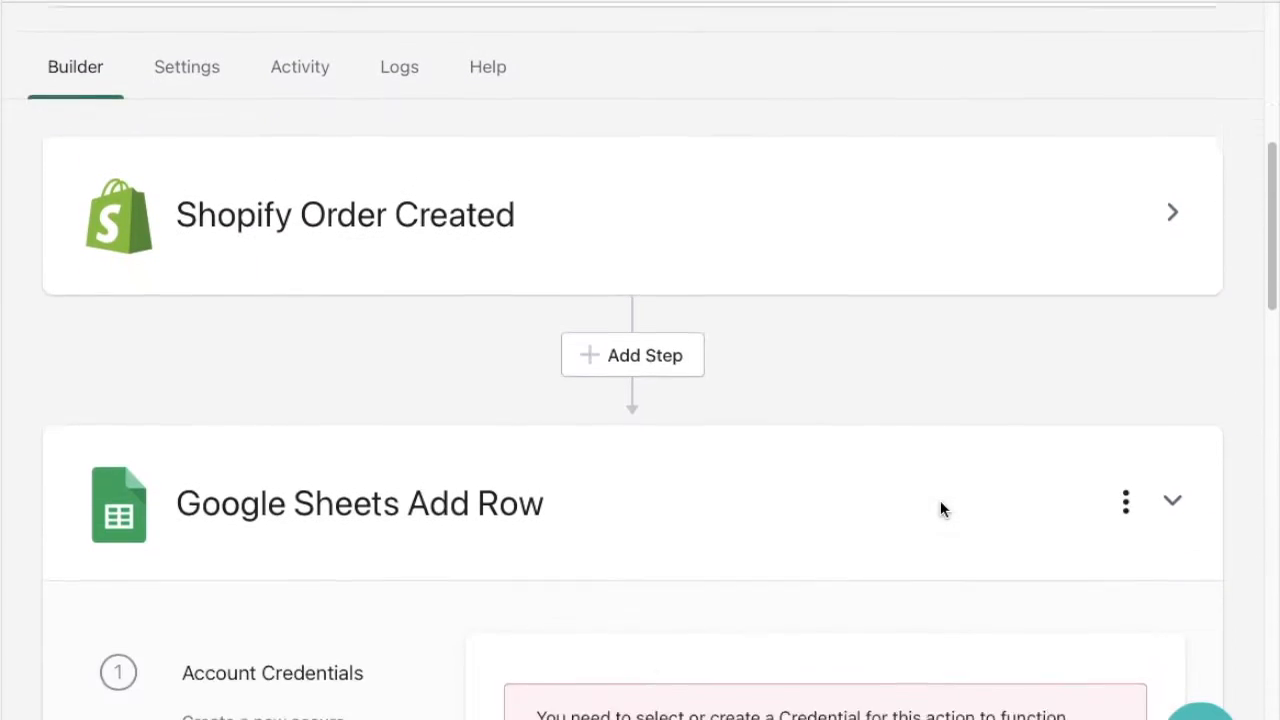
Step: Authenticate a Google account as the googlesheets credential for the Google Sheets Add Row step
scroll("down", 3)
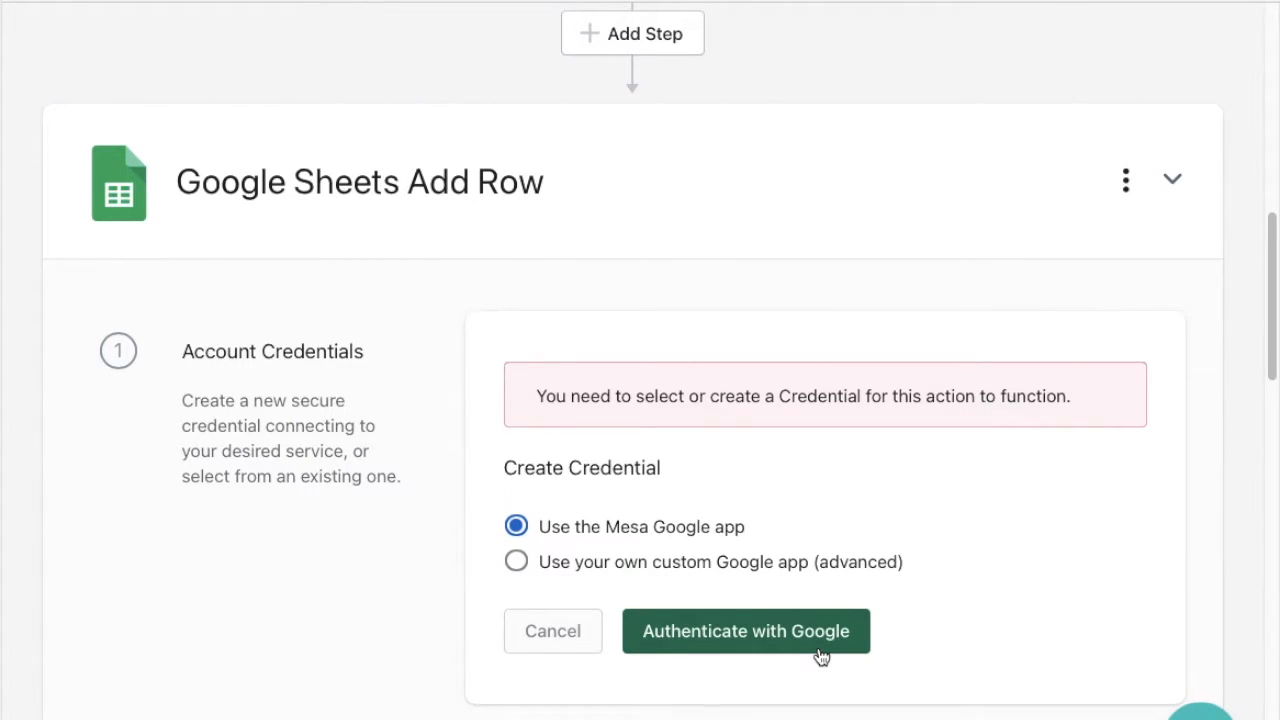
left_click(746, 632)
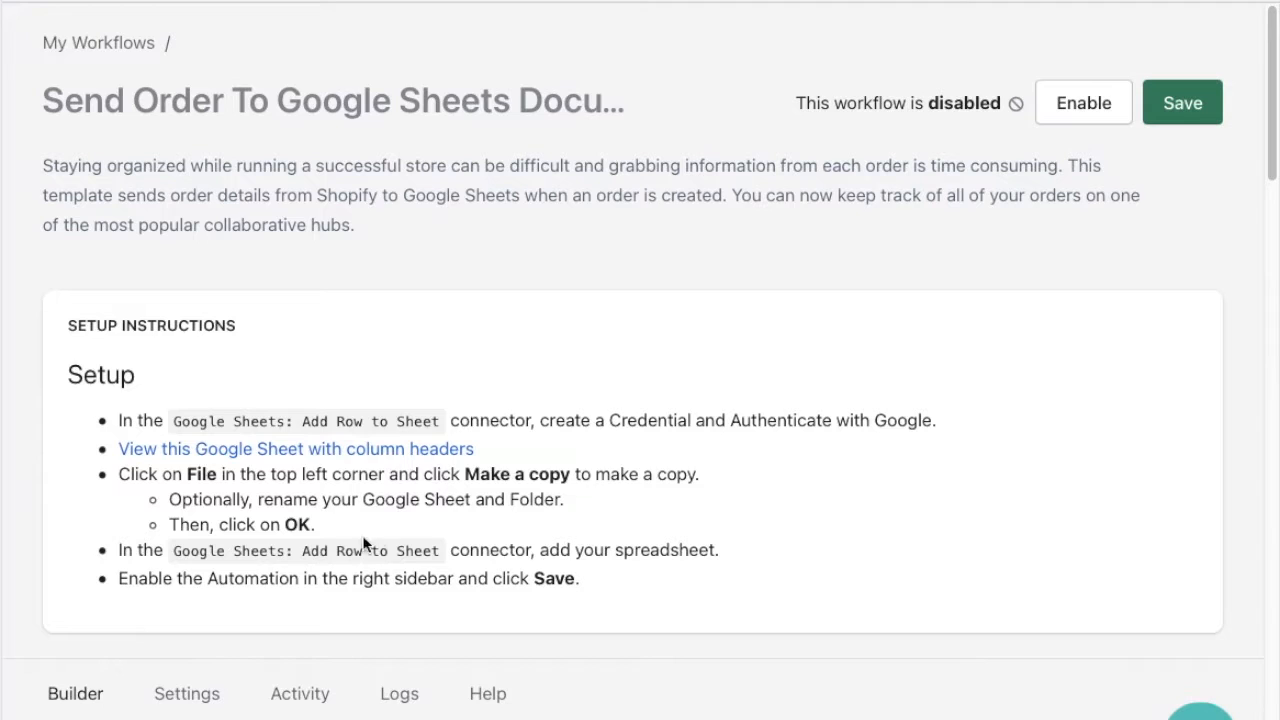
left_click(72, 50)
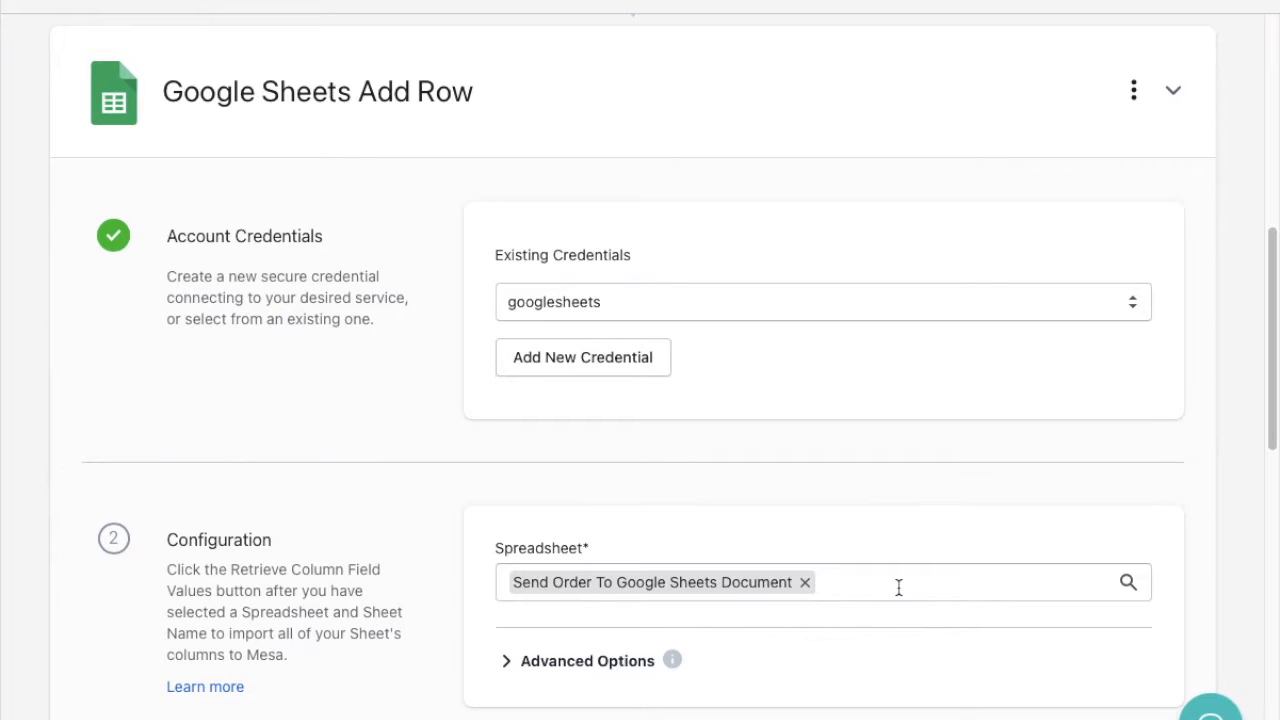
mouse_move(1094, 512)
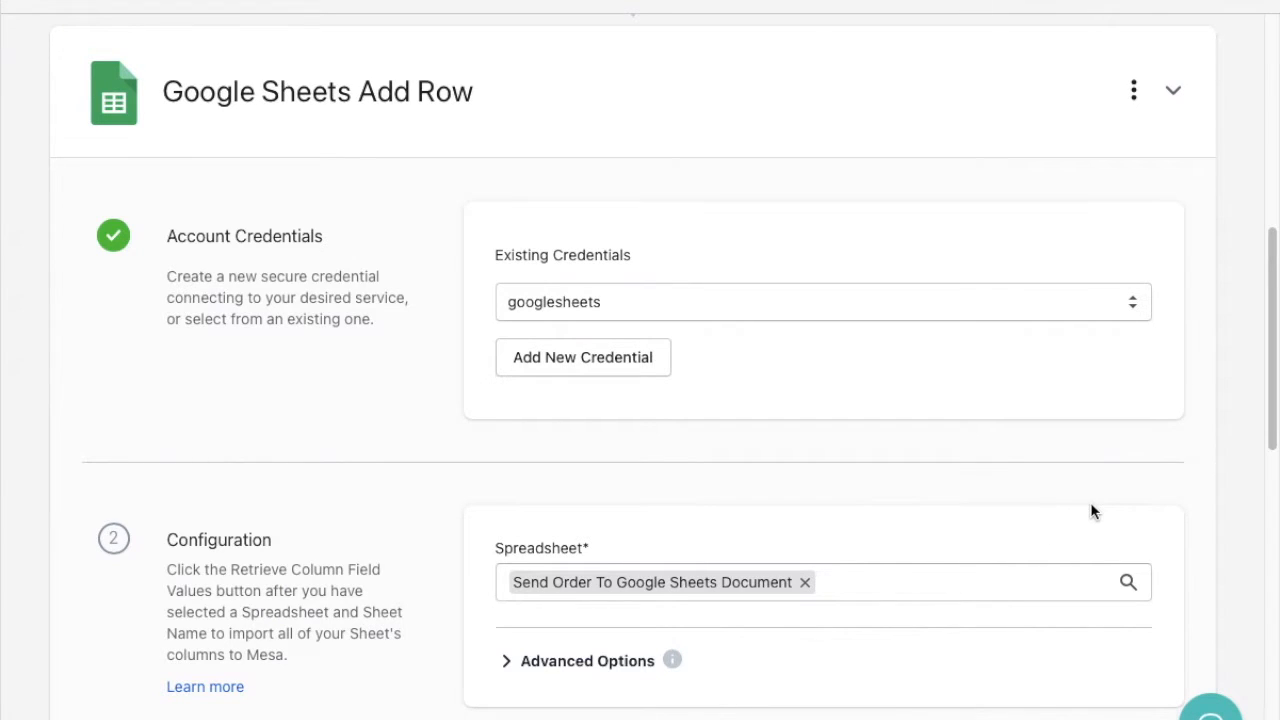
Step: Map Id, Email, Order Name, Total Price, First Name, Last Name and Customer Id to Shopify order tokens, removing extra blank rows
scroll("down", 3)
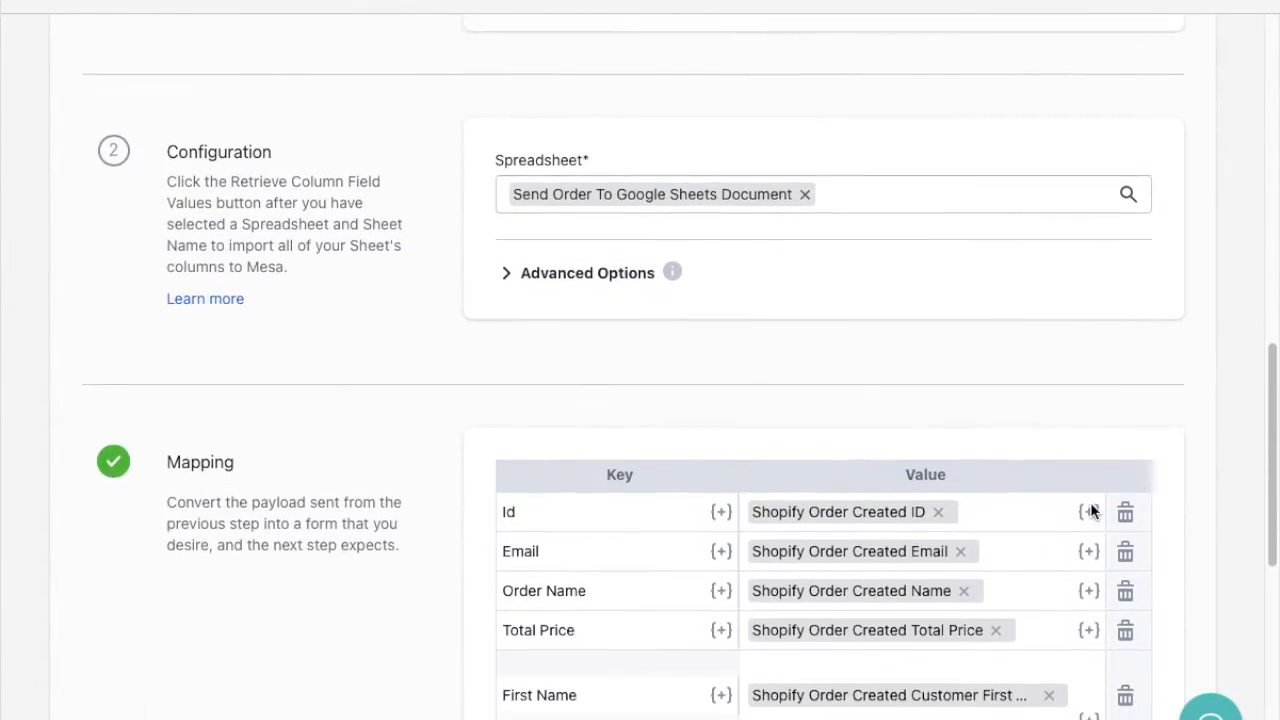
scroll("down", 3)
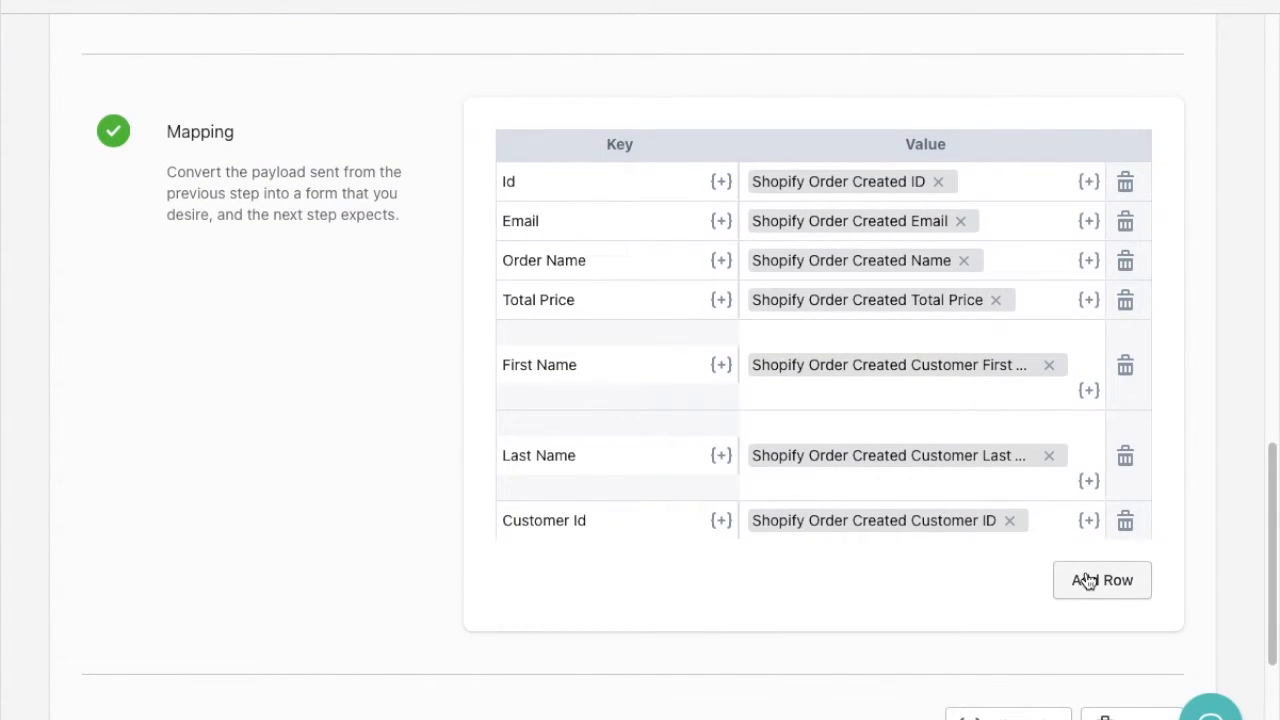
left_click(1100, 580)
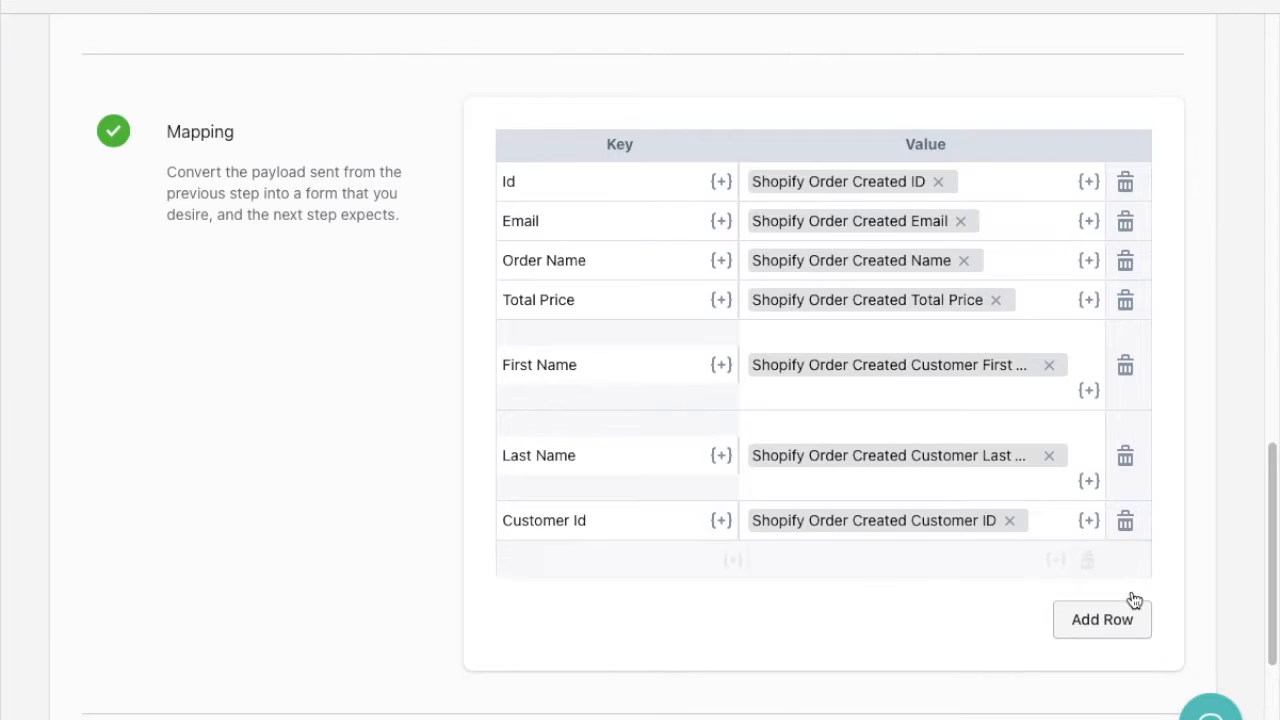
left_click(1102, 620)
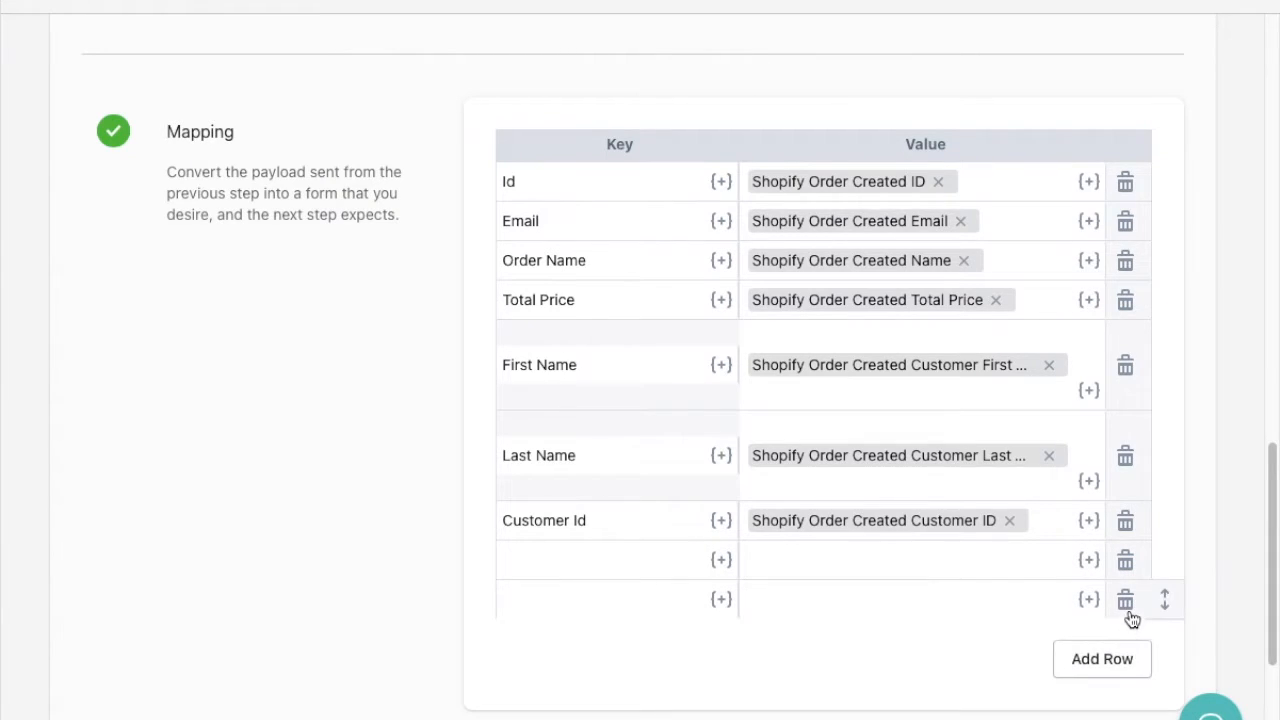
left_click(1124, 600)
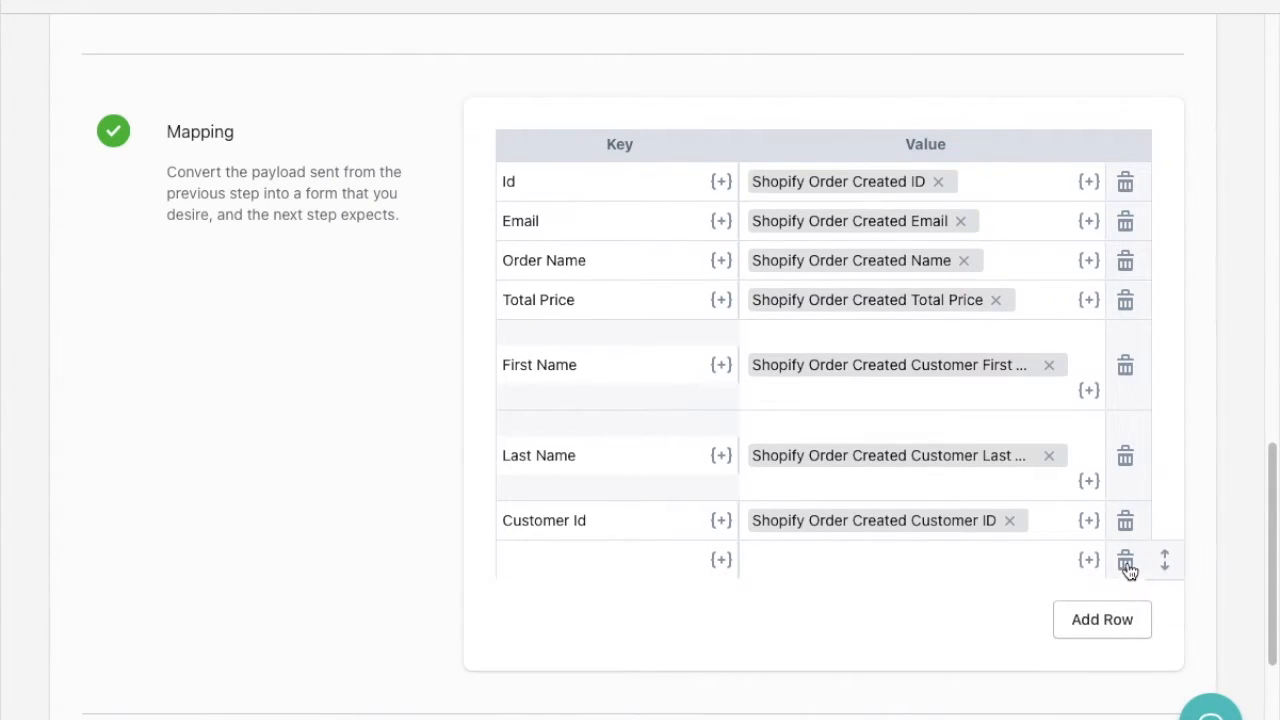
left_click(1128, 562)
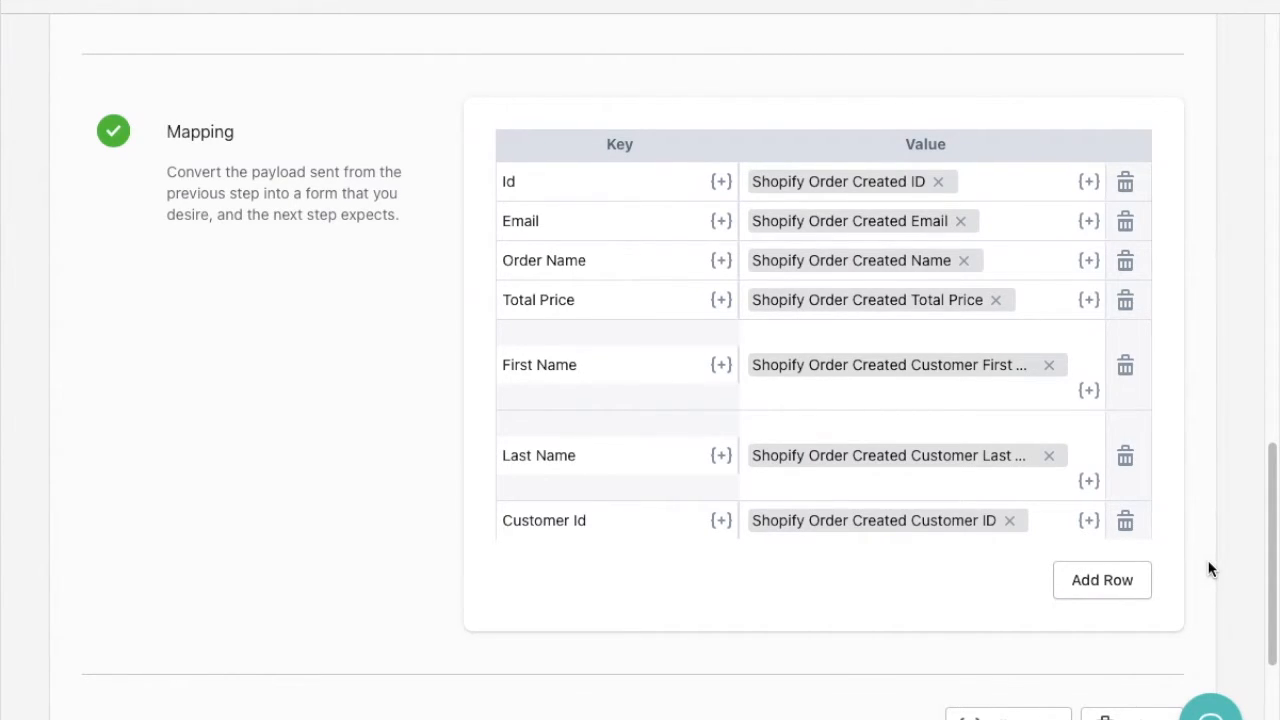
scroll("down", 3)
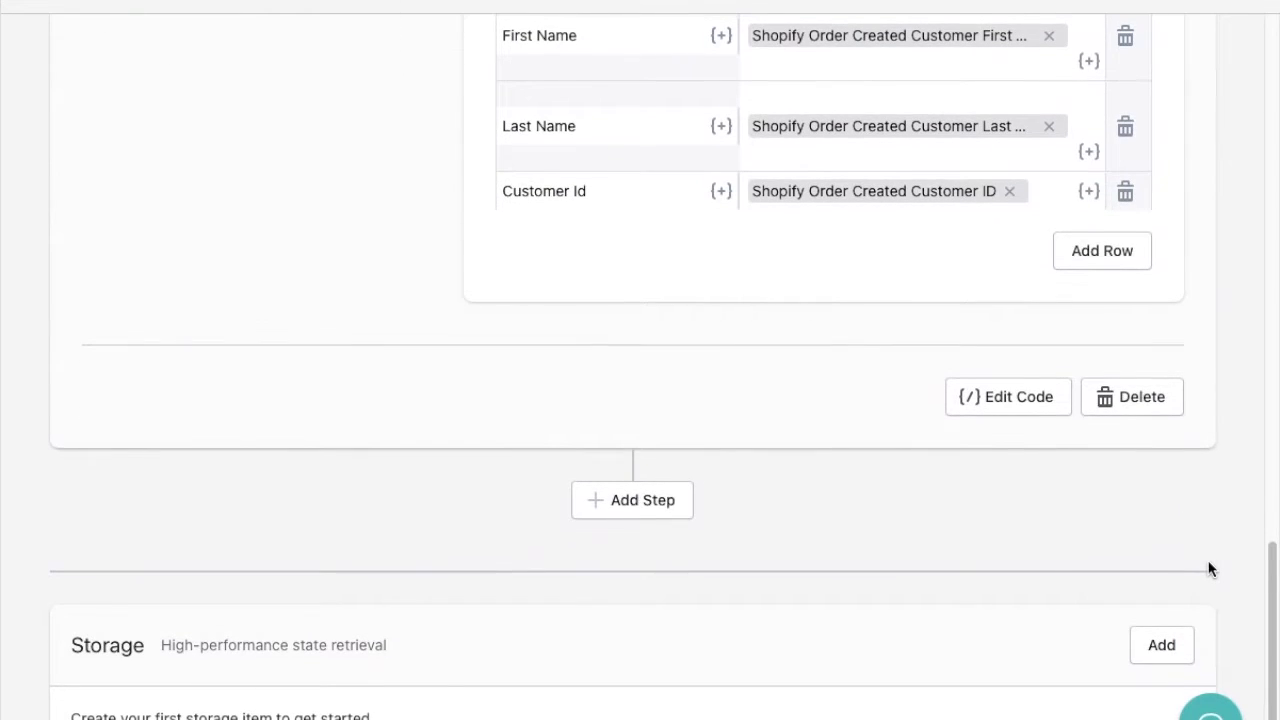
mouse_move(624, 516)
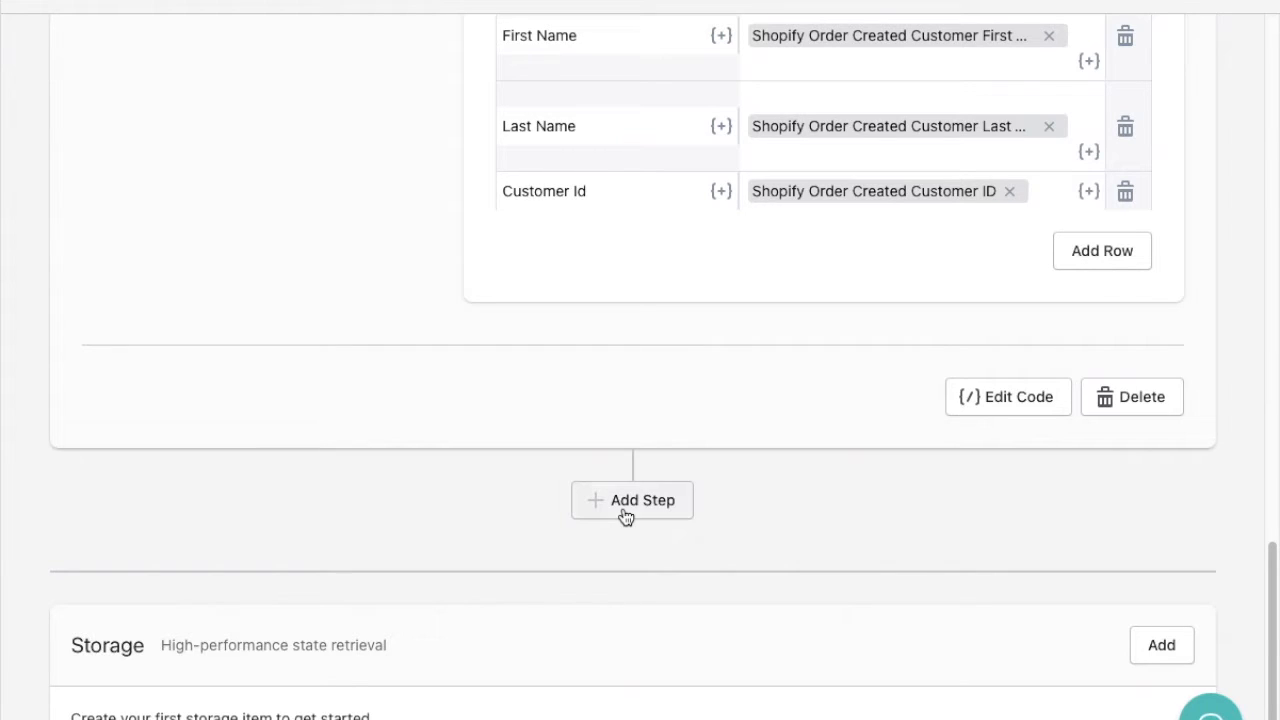
Step: Add an Email action step after the mapping step
left_click(632, 500)
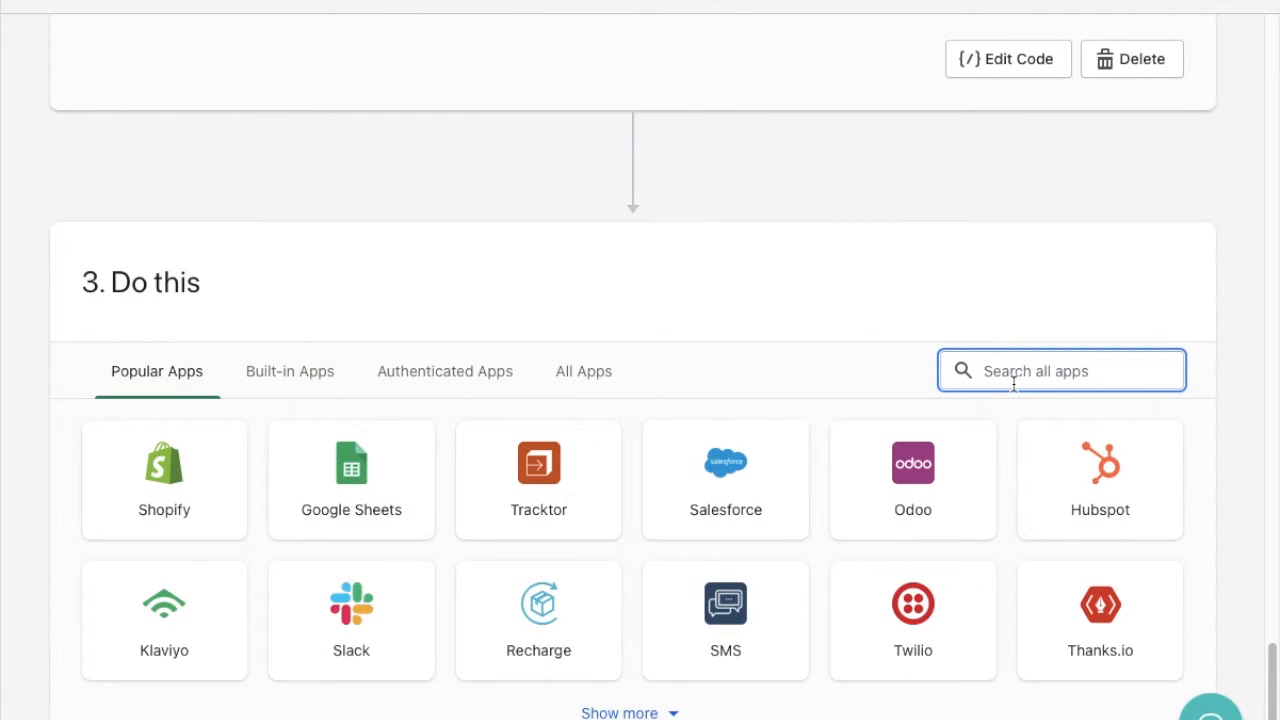
type("email")
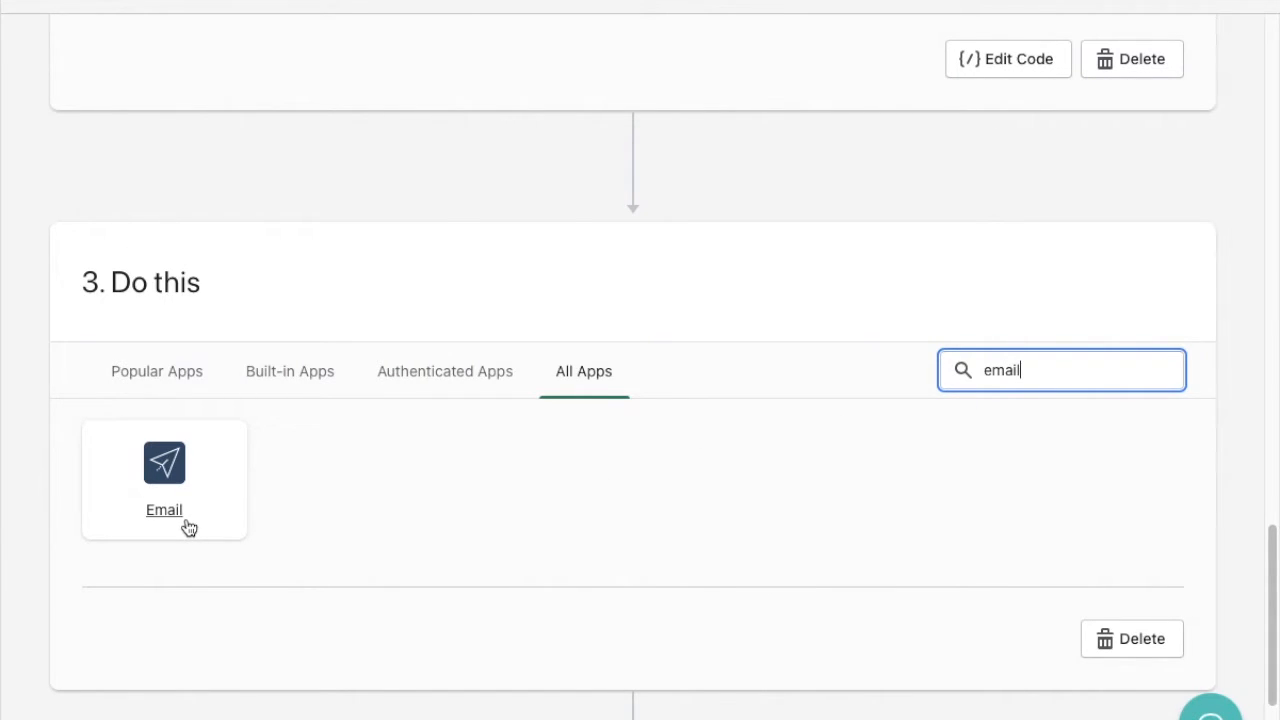
left_click(164, 480)
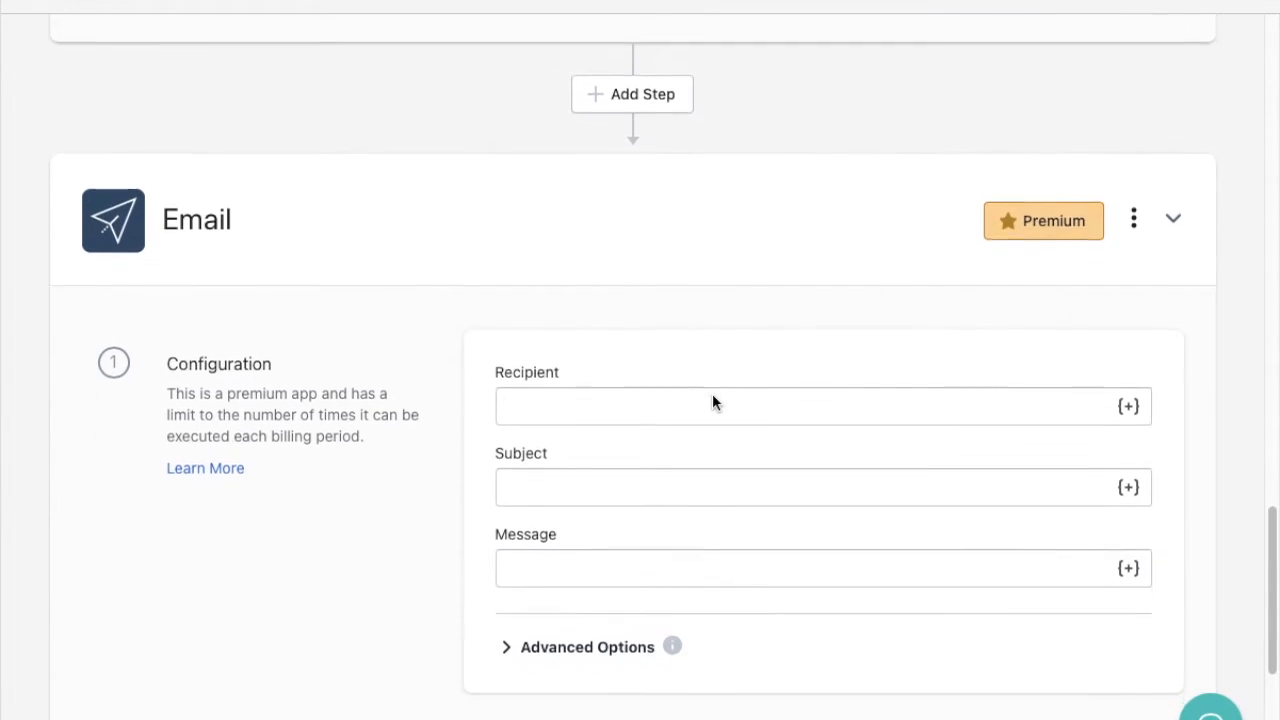
scroll("down", 3)
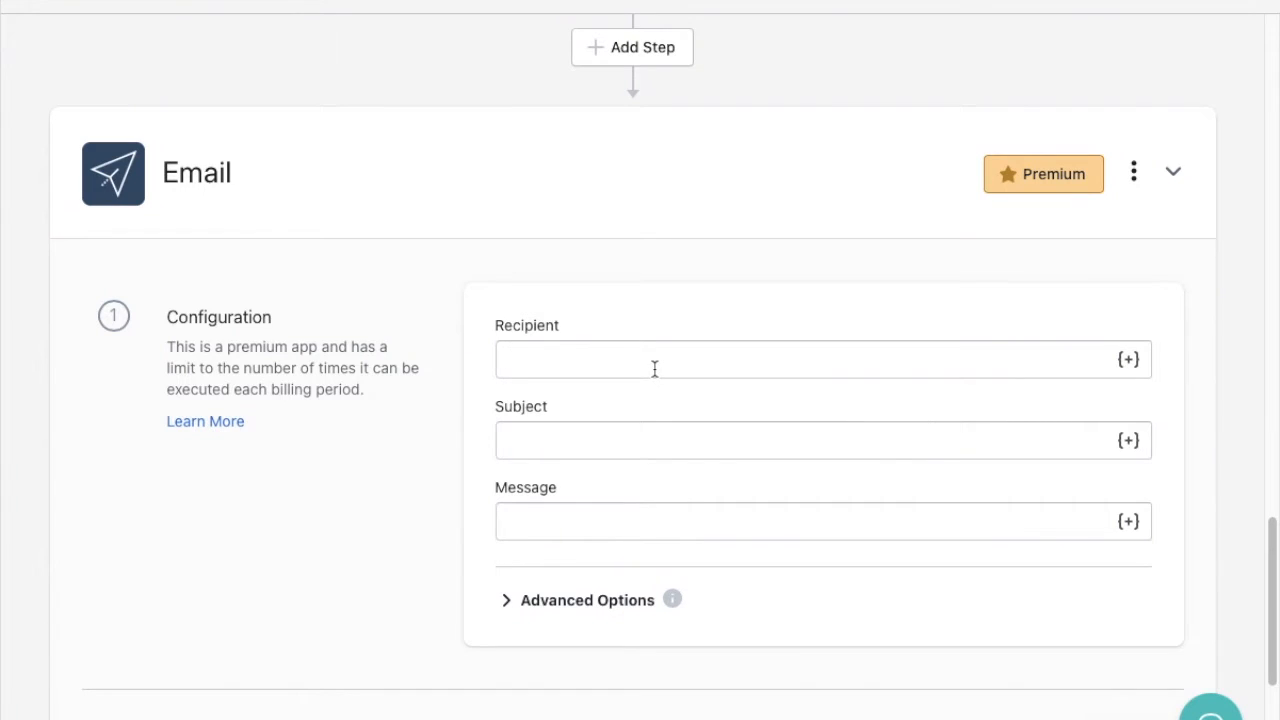
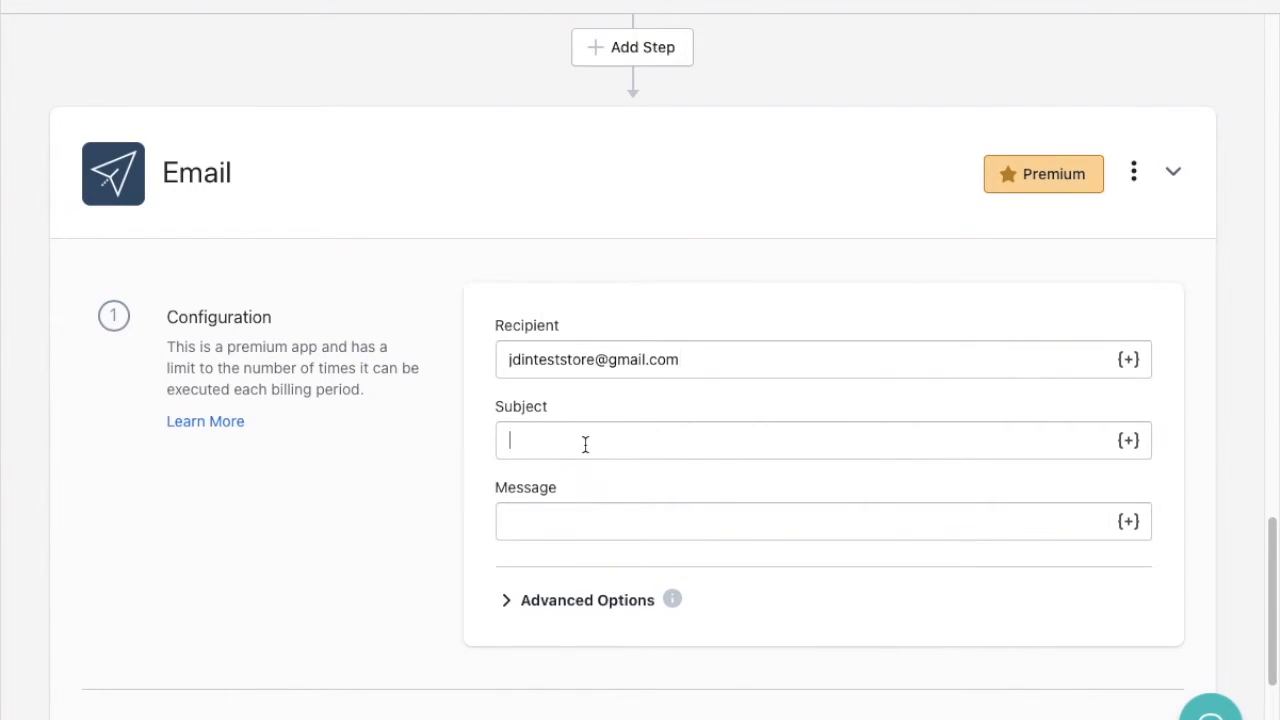
type("Order")
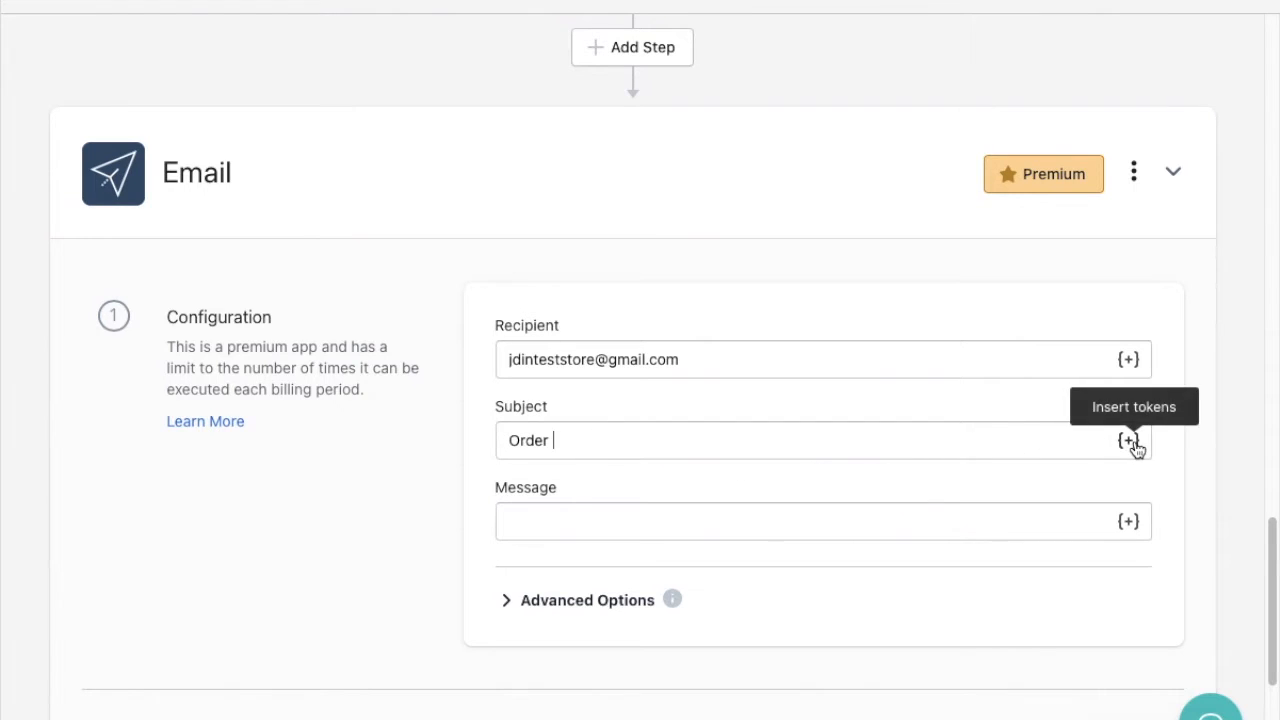
left_click(1126, 440)
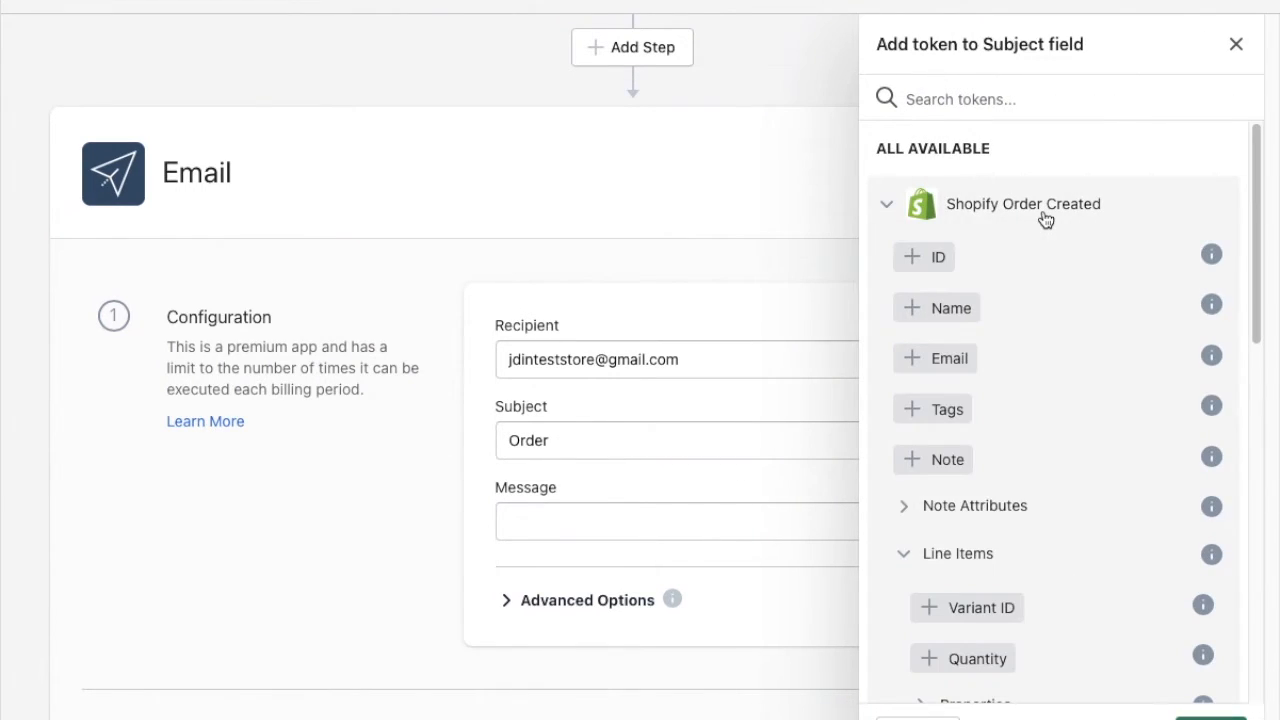
left_click(936, 308)
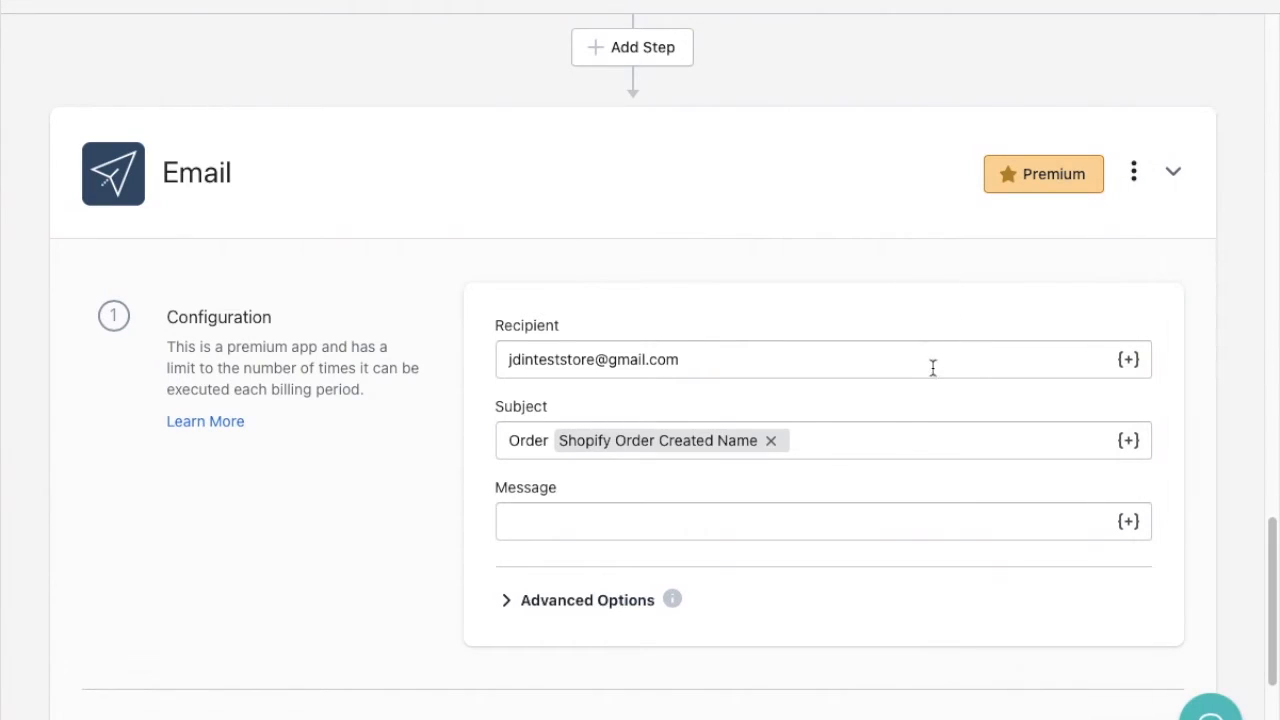
type("sent to Sheets")
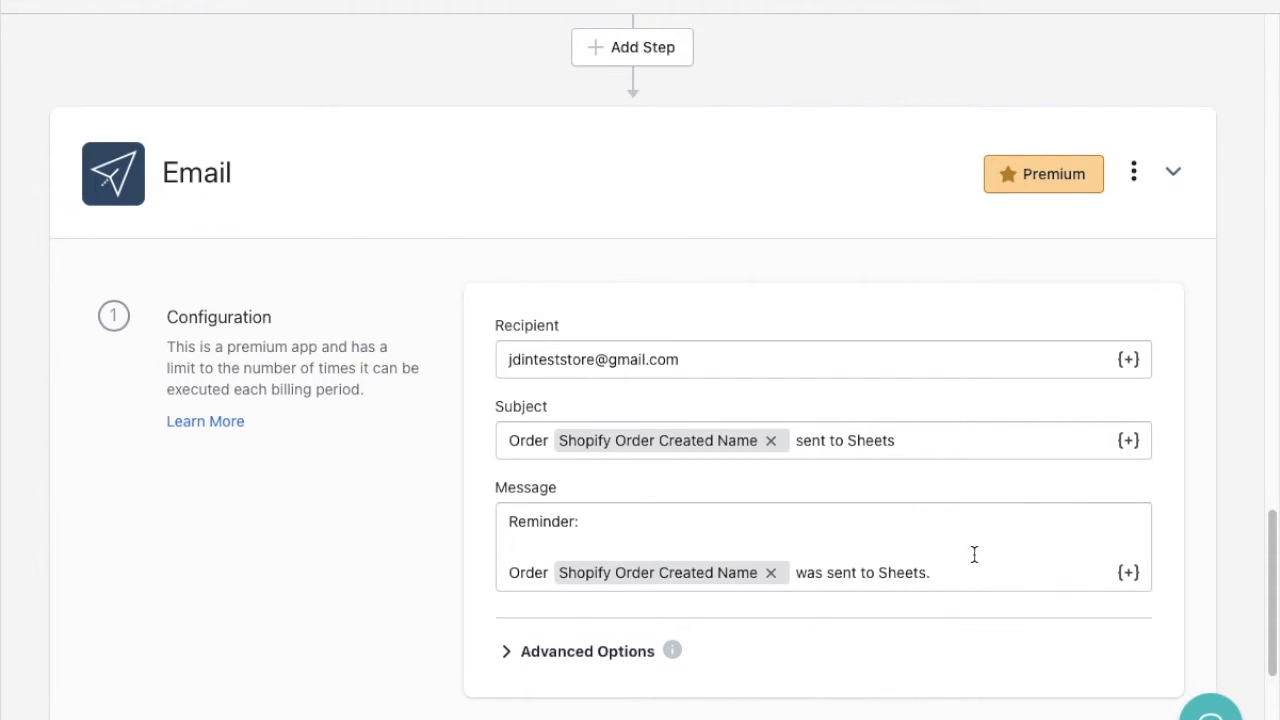
mouse_move(460, 440)
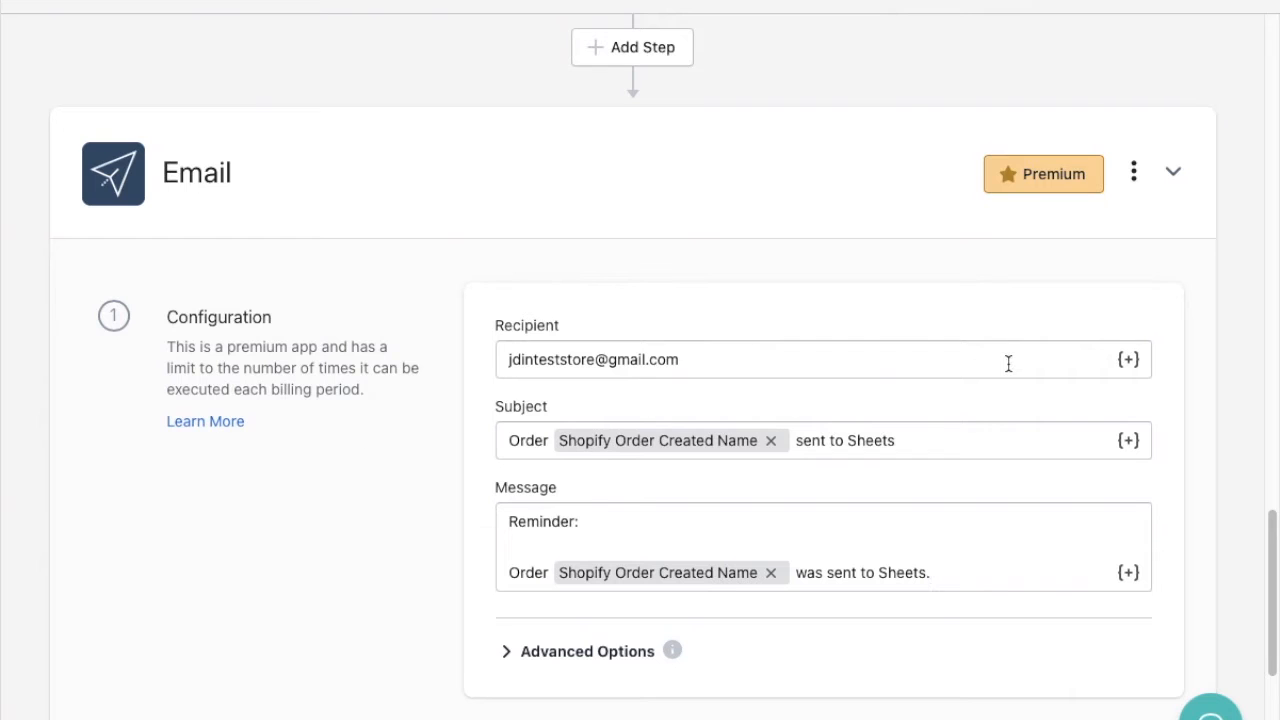
scroll("down", 3)
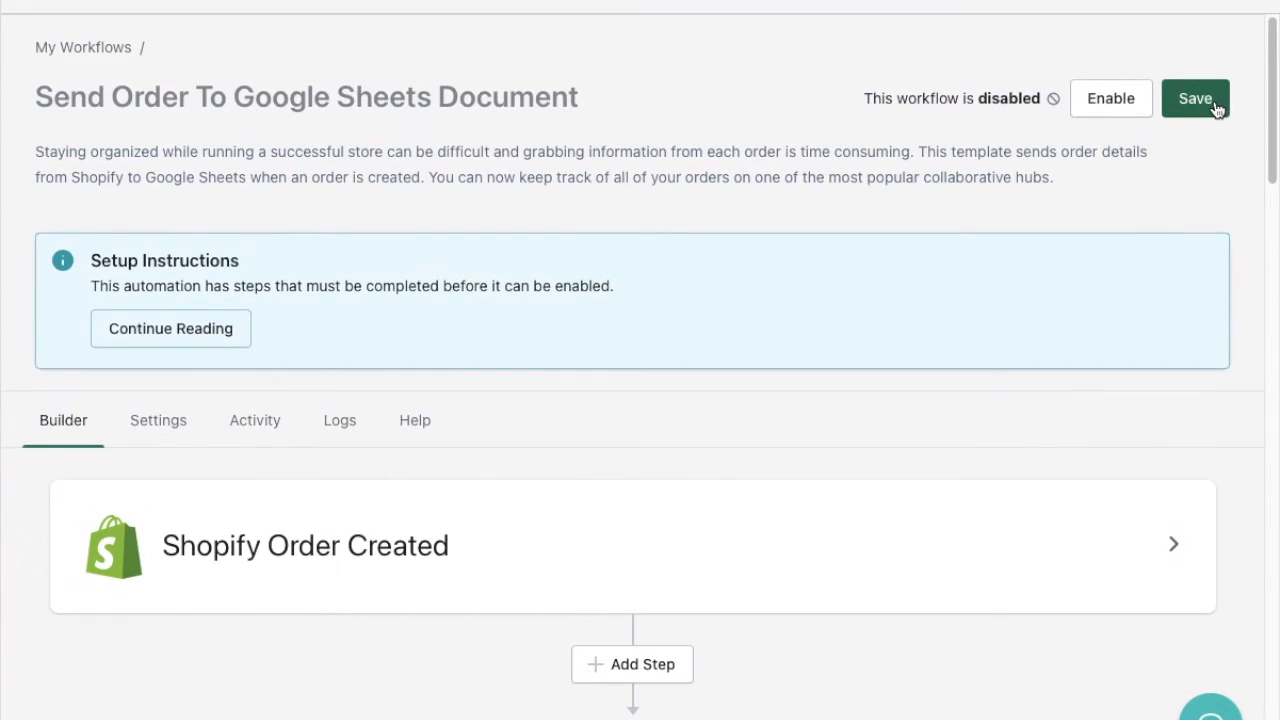
Step: Save the workflow, switch its Status to Enabled in Settings, save again and return to the Builder
left_click(1196, 96)
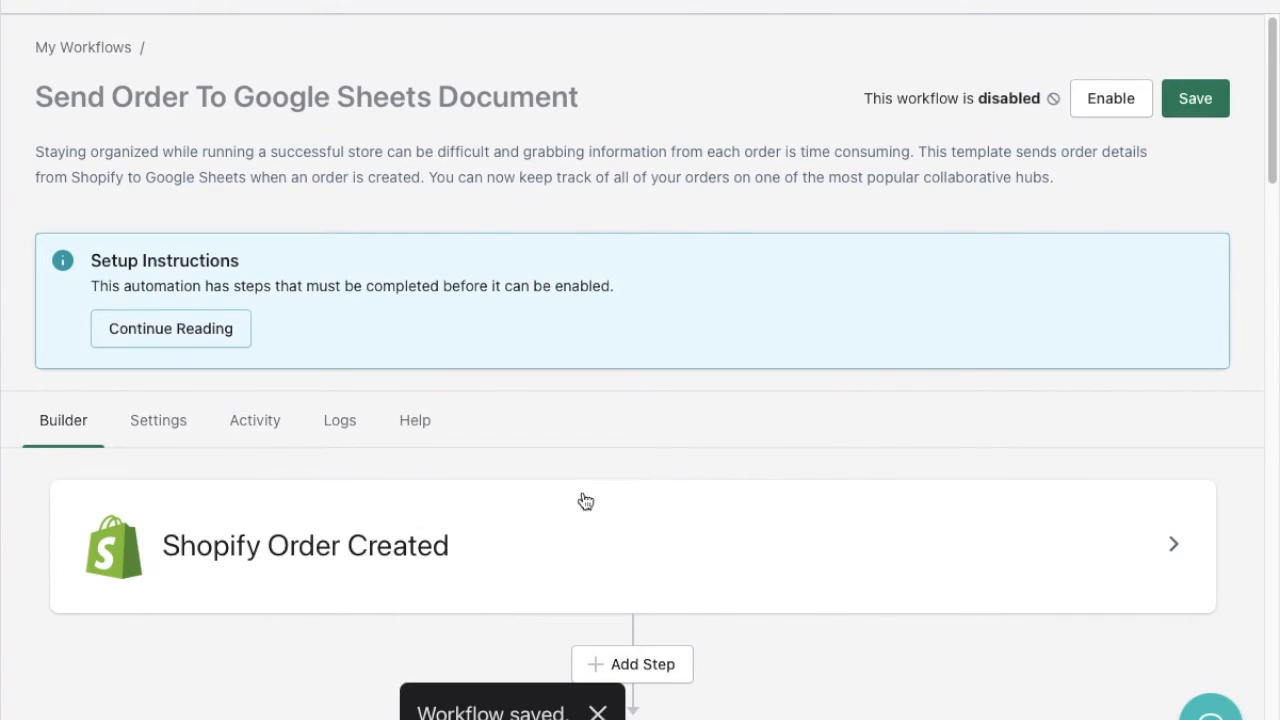
left_click(158, 420)
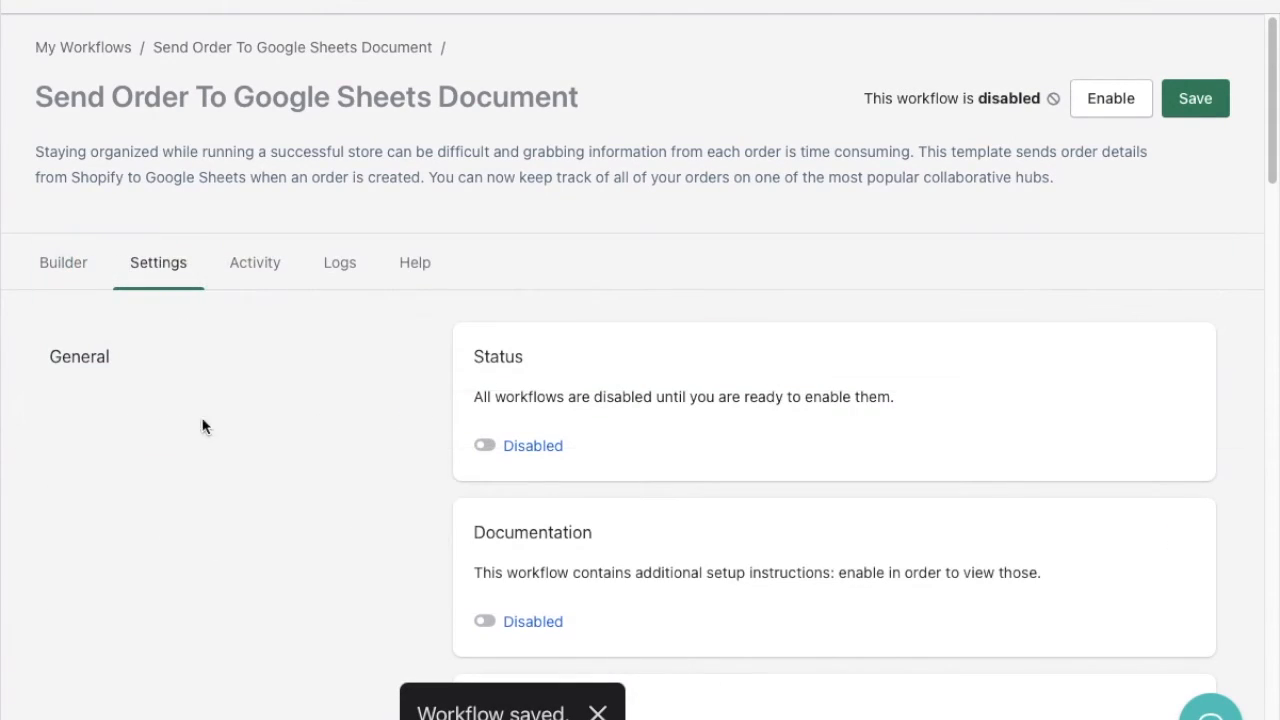
scroll("down", 3)
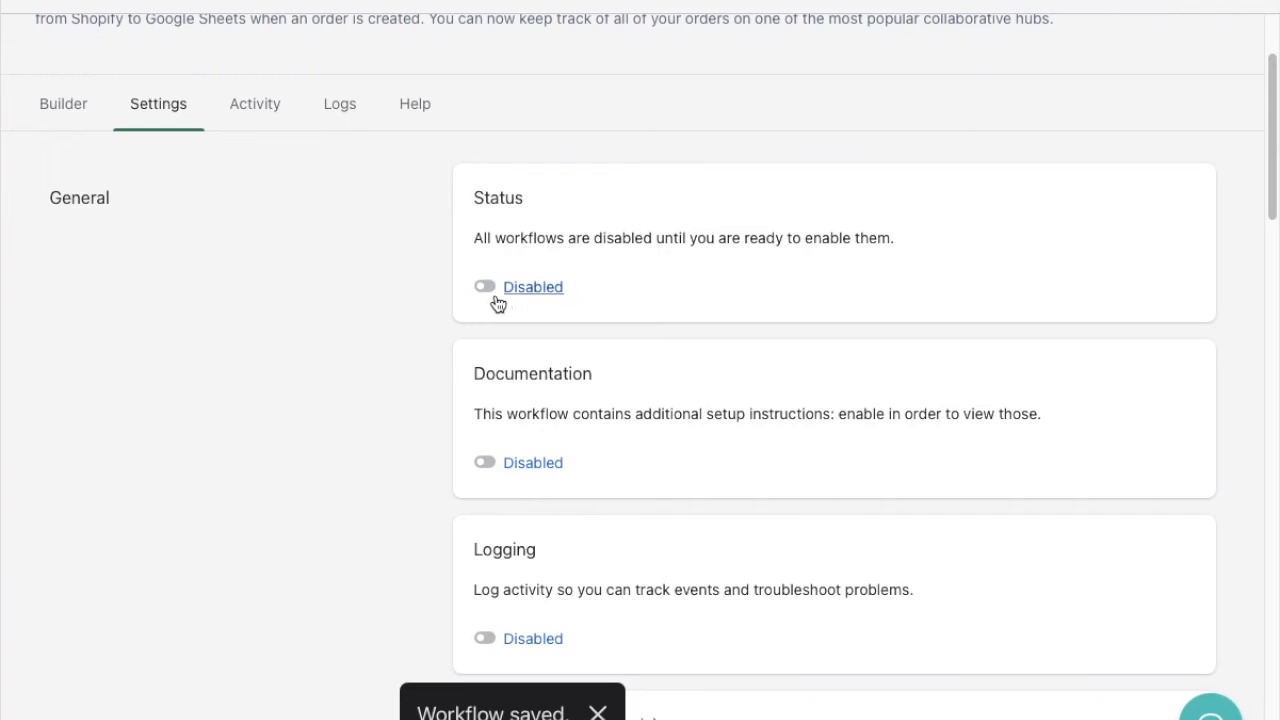
left_click(484, 288)
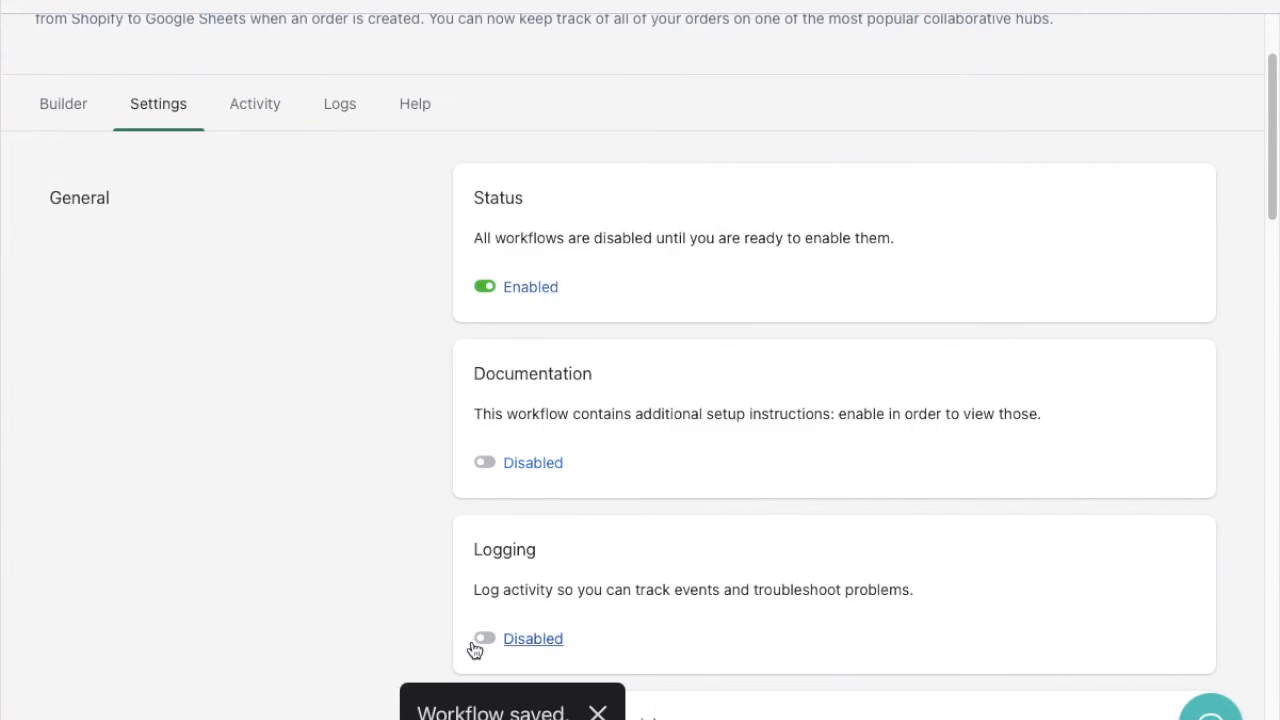
left_click(484, 640)
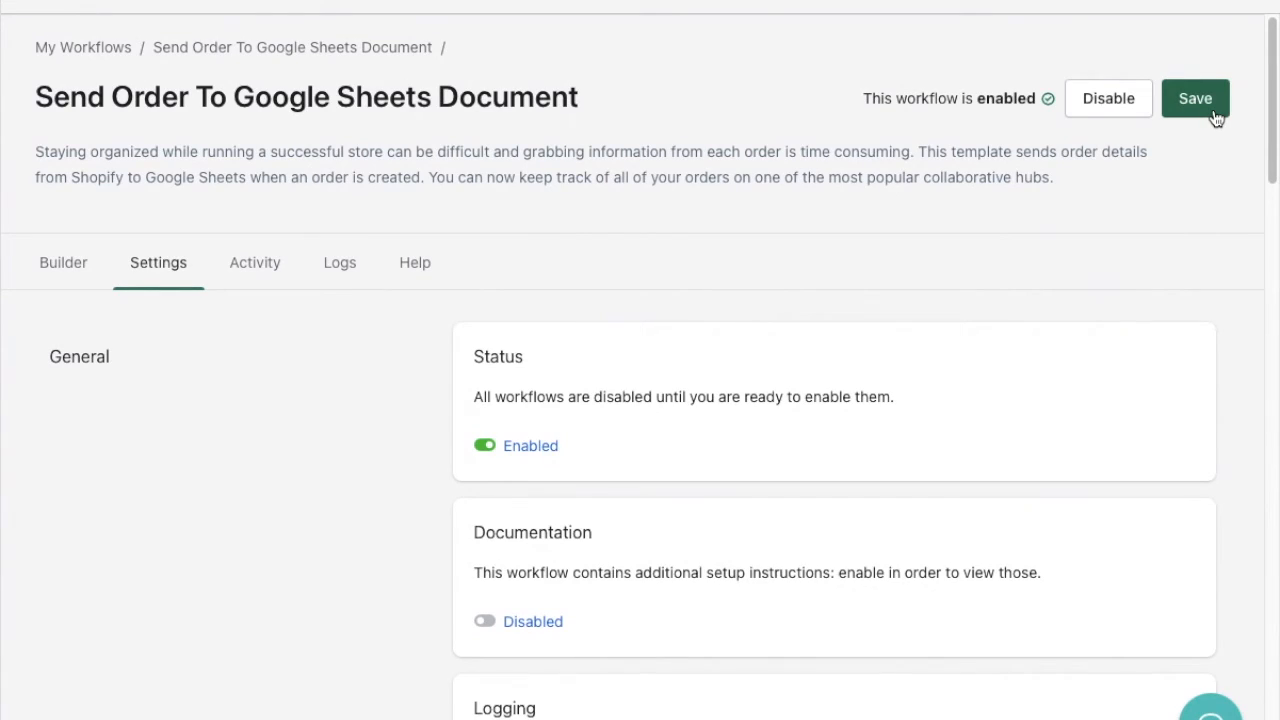
left_click(1196, 98)
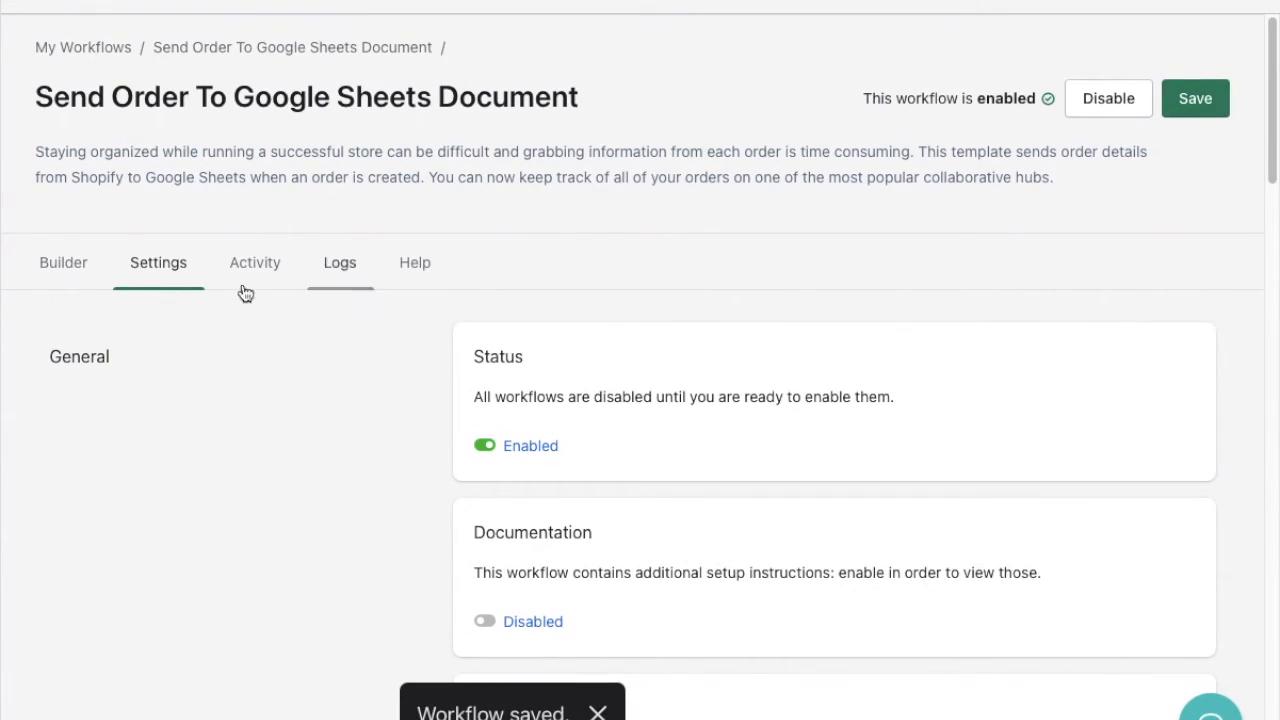
left_click(64, 262)
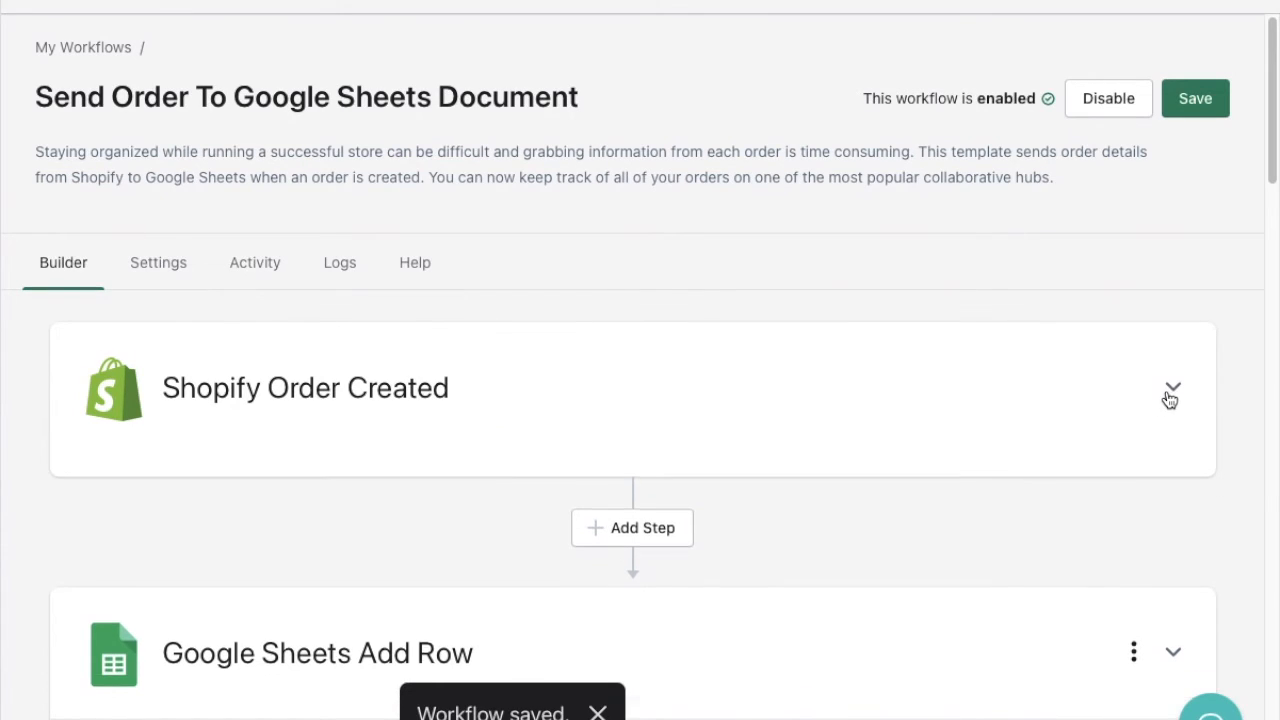
Step: Run a test of the Shopify Order Created trigger with the Example payload and check the activity history
left_click(1172, 400)
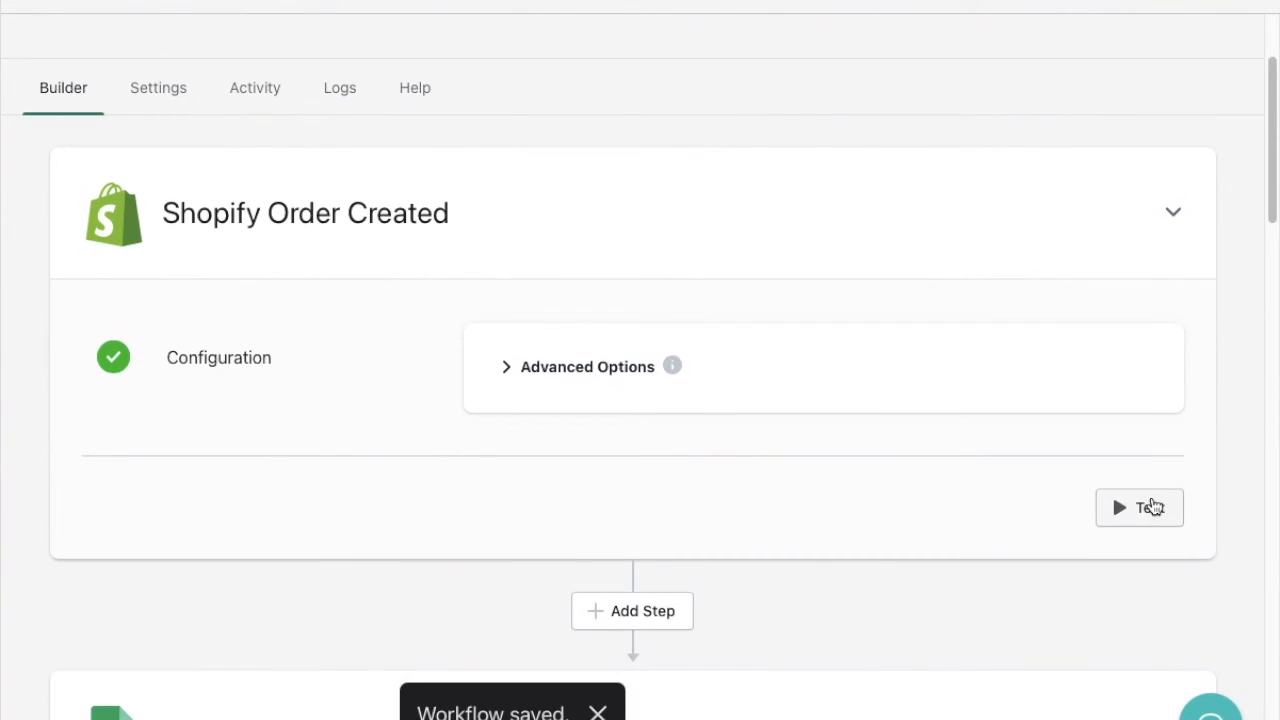
left_click(1140, 508)
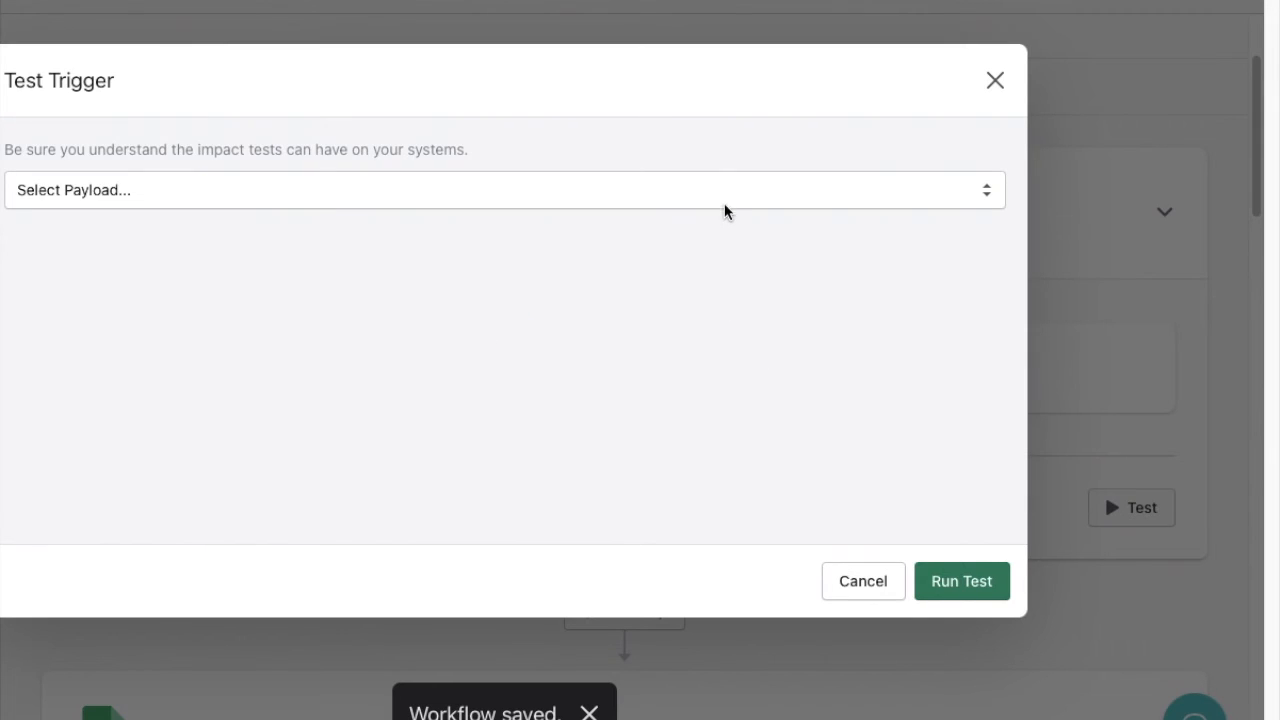
left_click(492, 190)
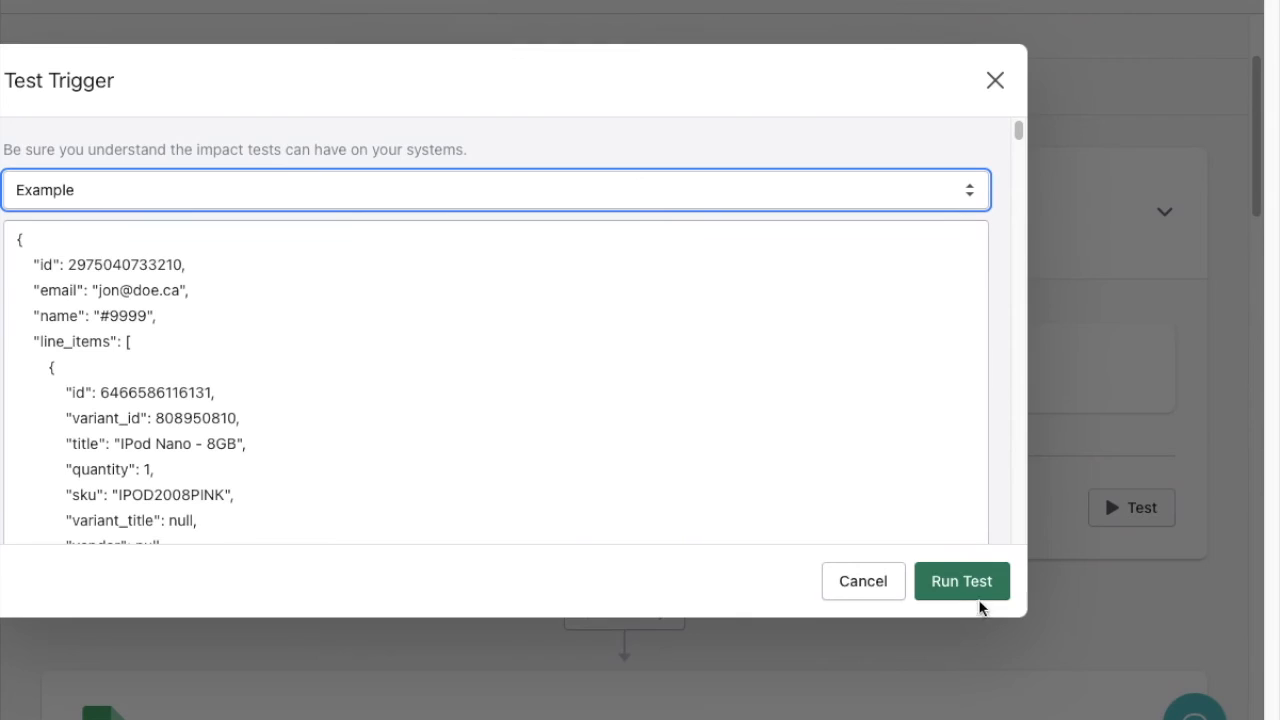
left_click(960, 580)
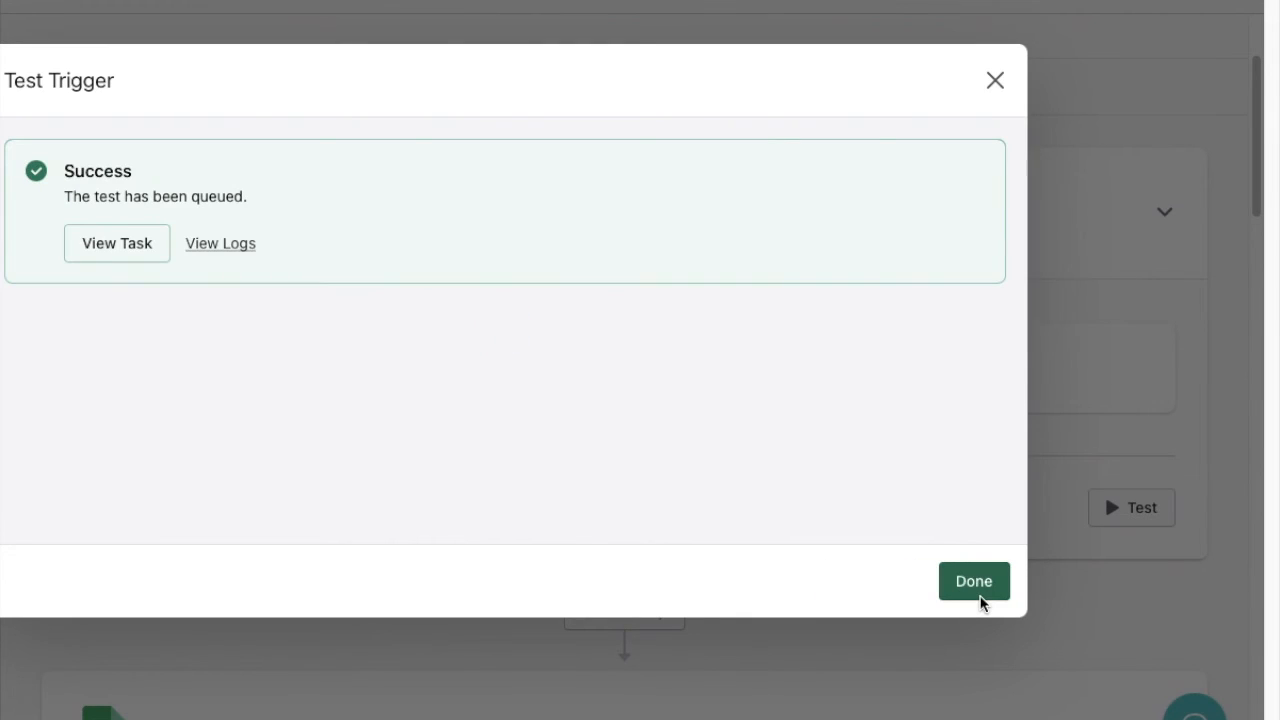
left_click(972, 580)
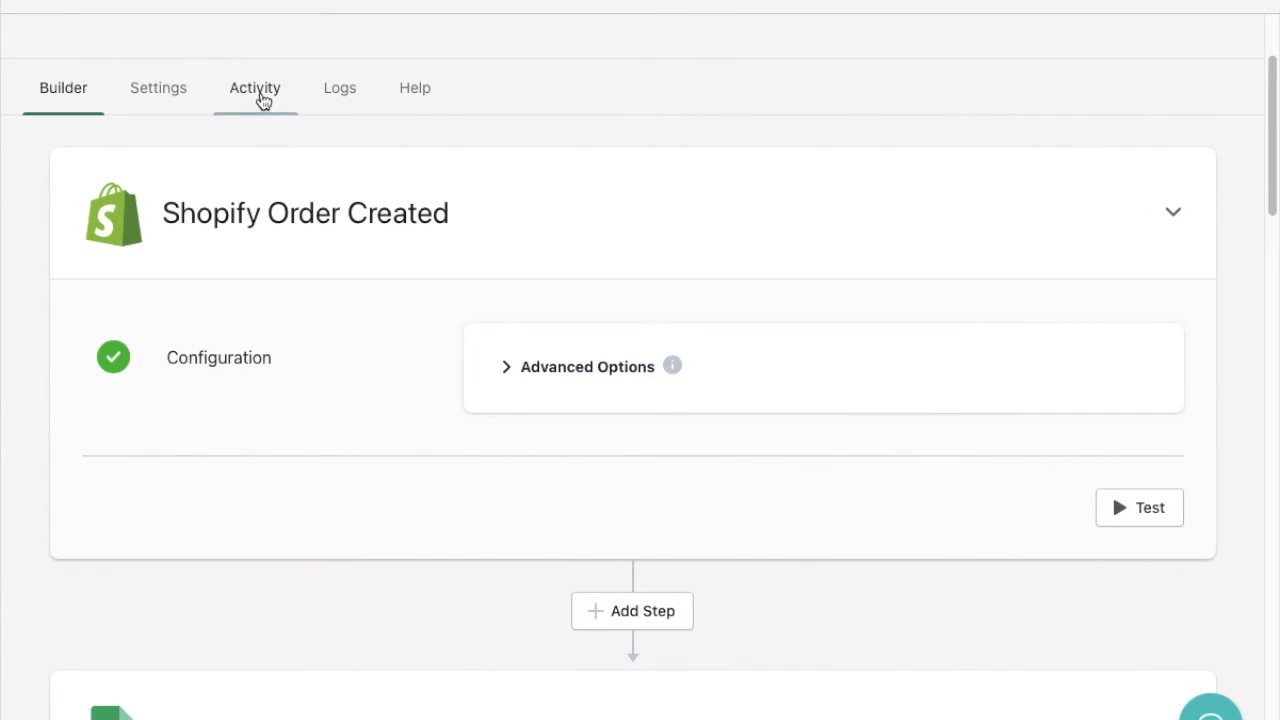
left_click(254, 88)
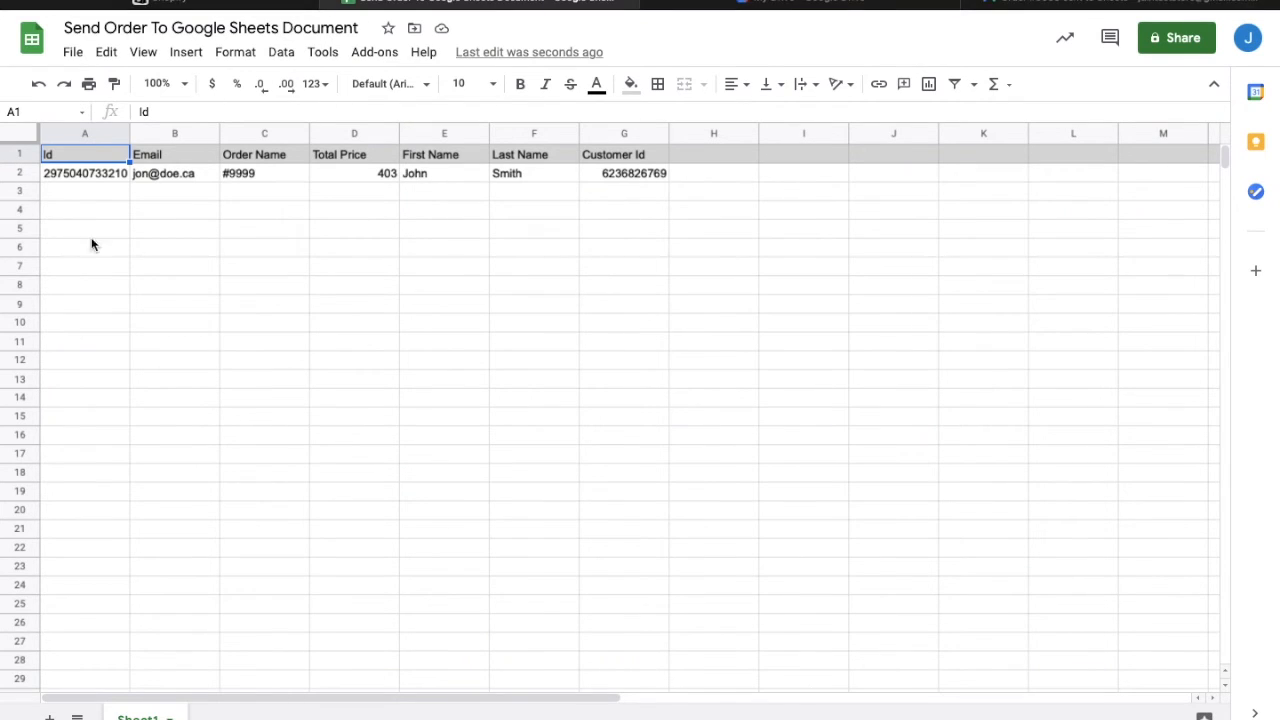
mouse_move(298, 248)
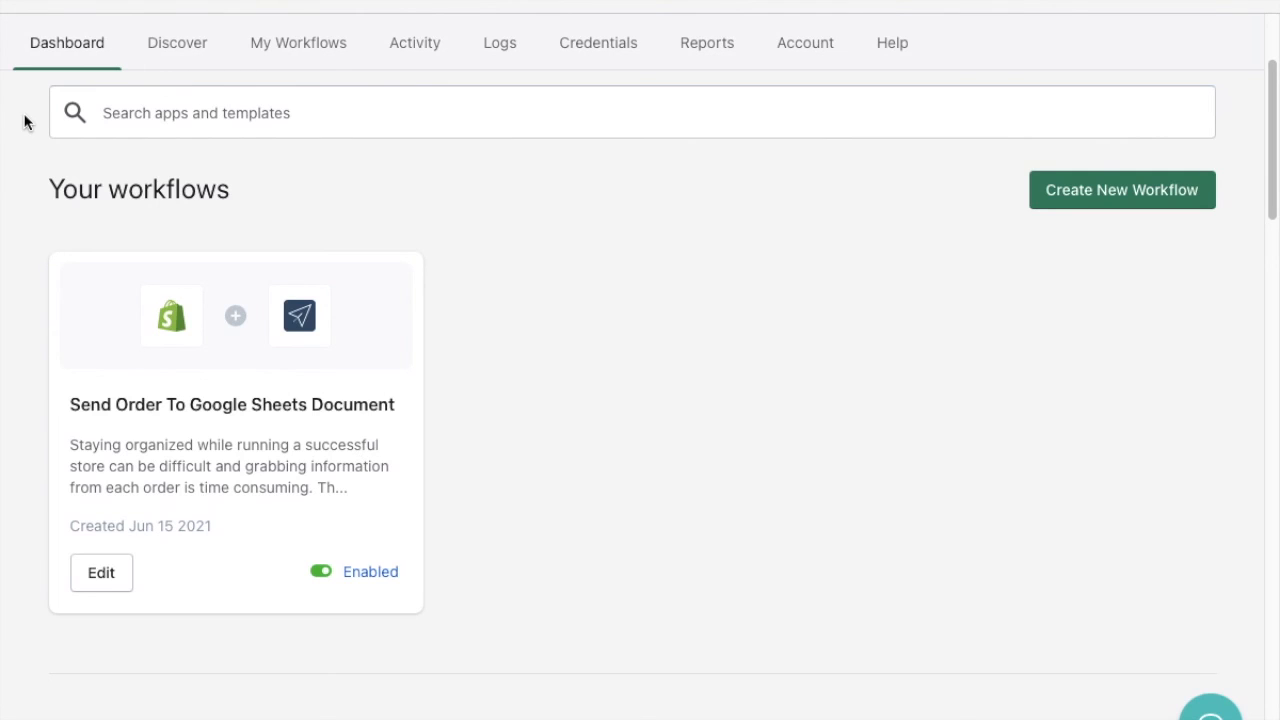
mouse_move(100, 572)
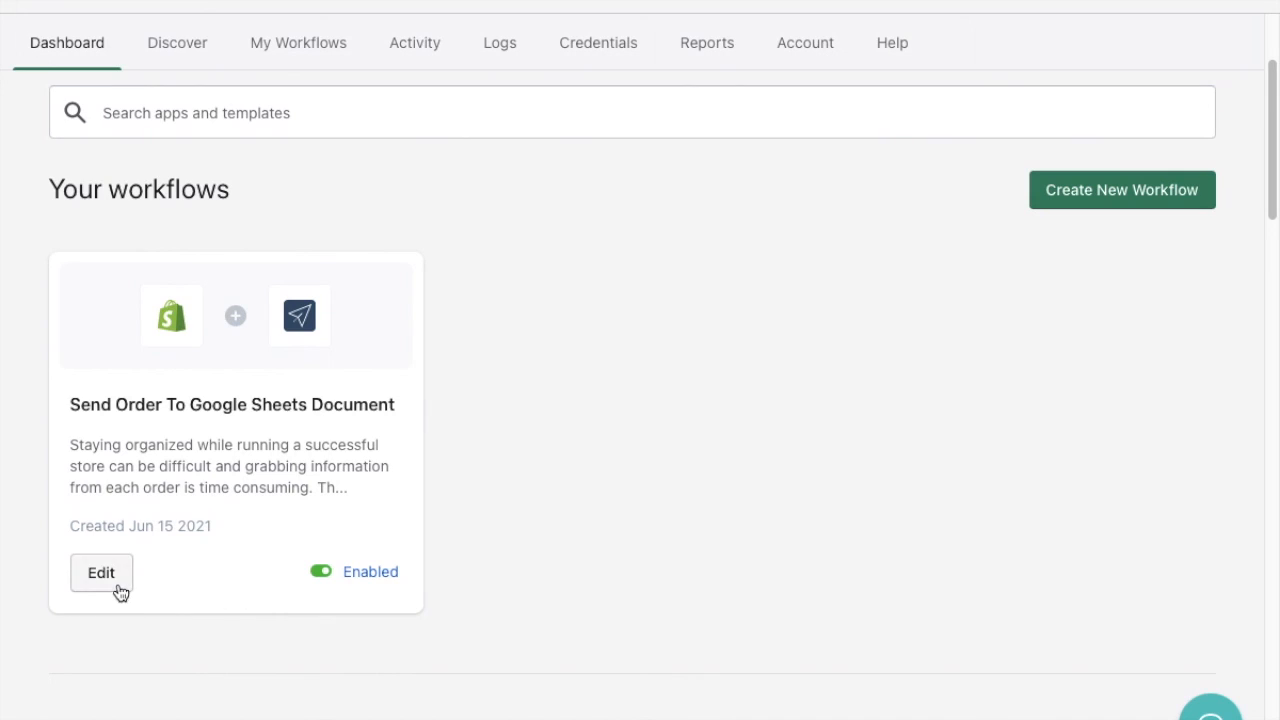
Step: Toggle the workflow's Enabled switch off and back on from the dashboard
left_click(320, 572)
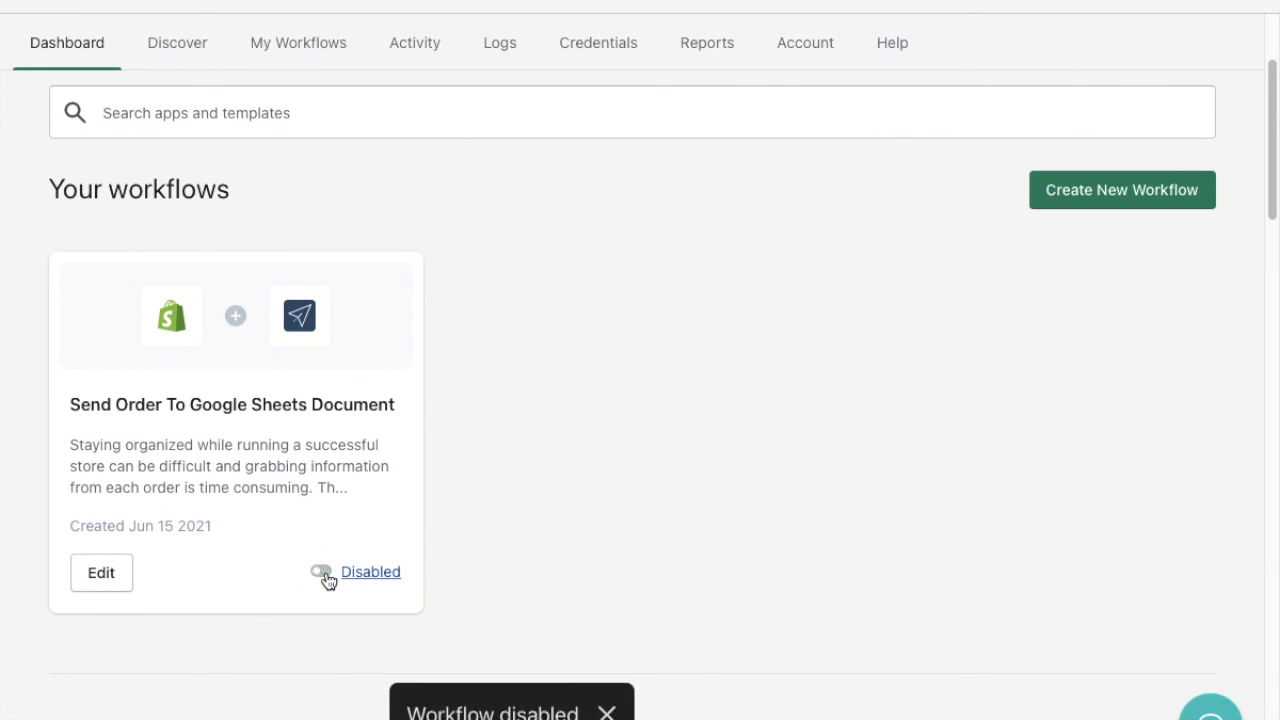
left_click(320, 572)
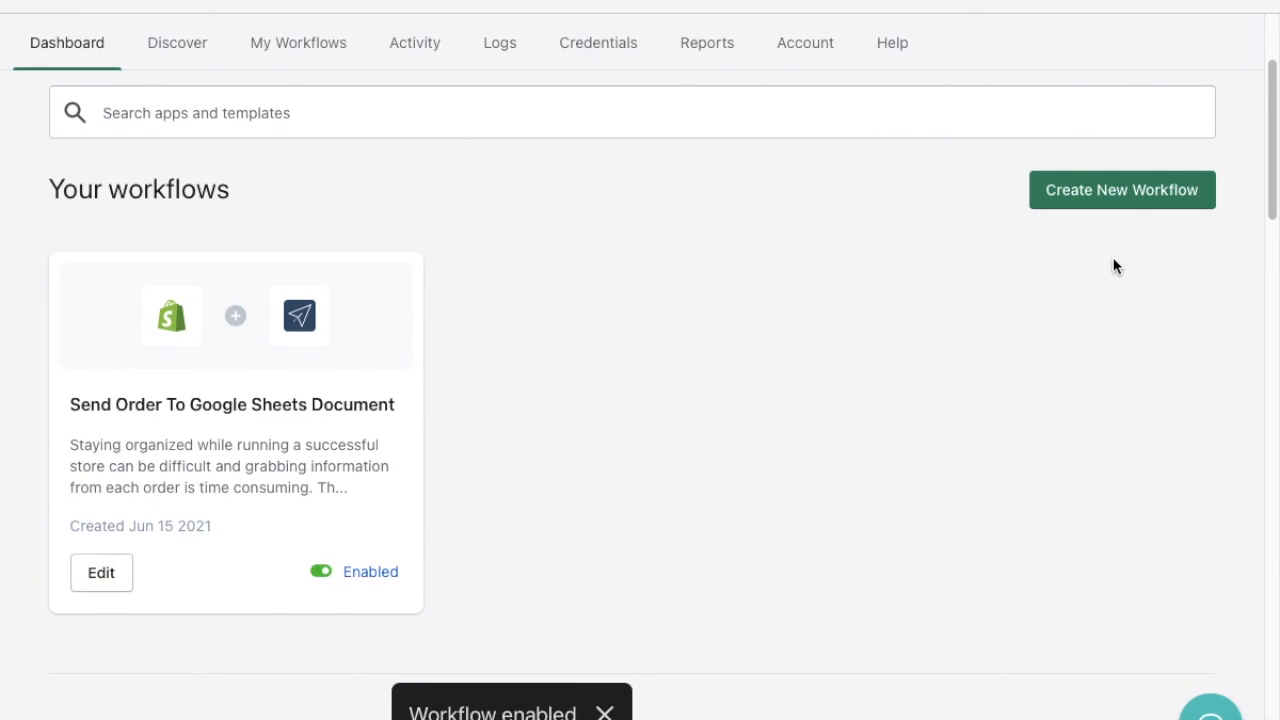
mouse_move(1128, 216)
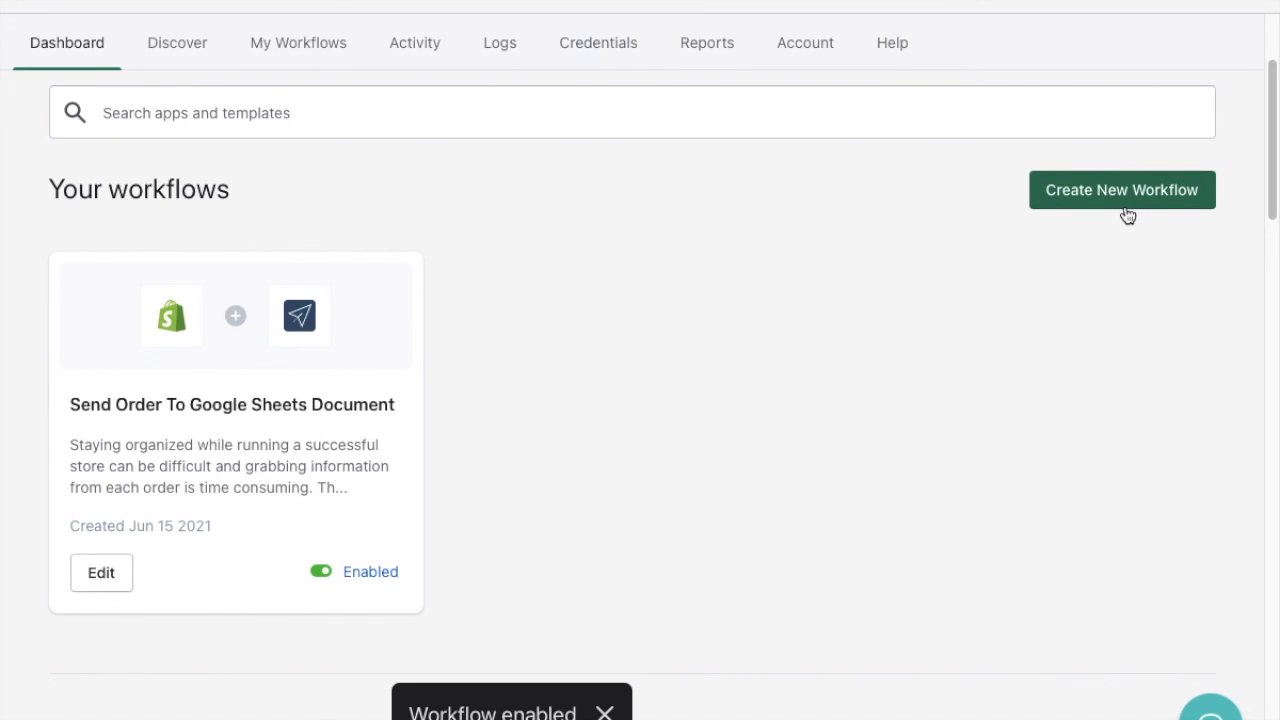